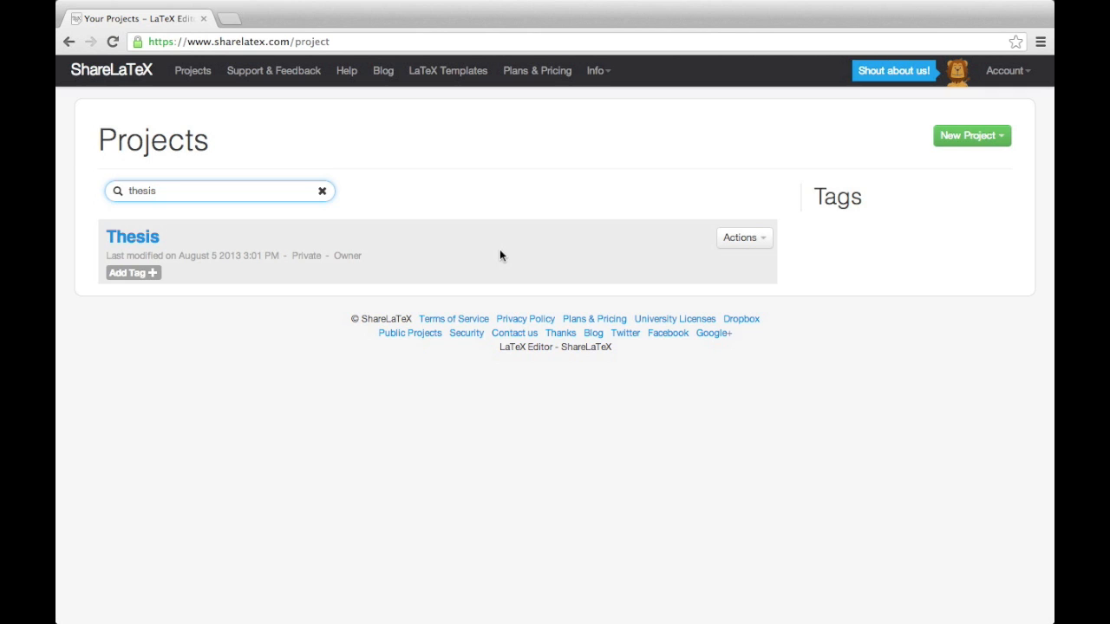
Open the Thesis project so main.tex and its PDF preview load in the editor
left_click(131, 236)
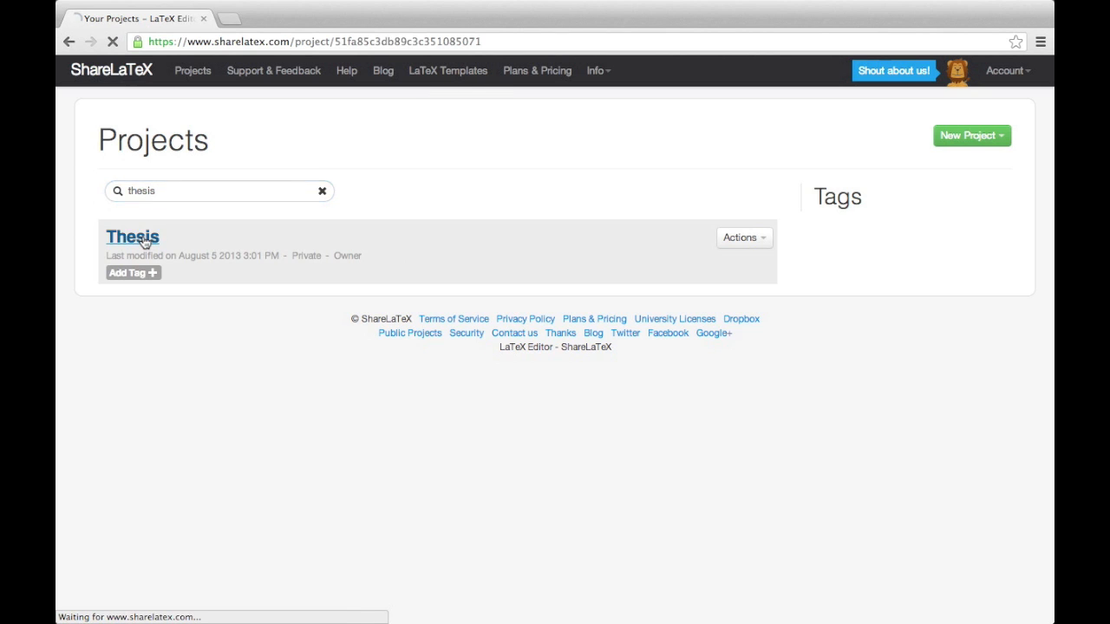
left_click(132, 236)
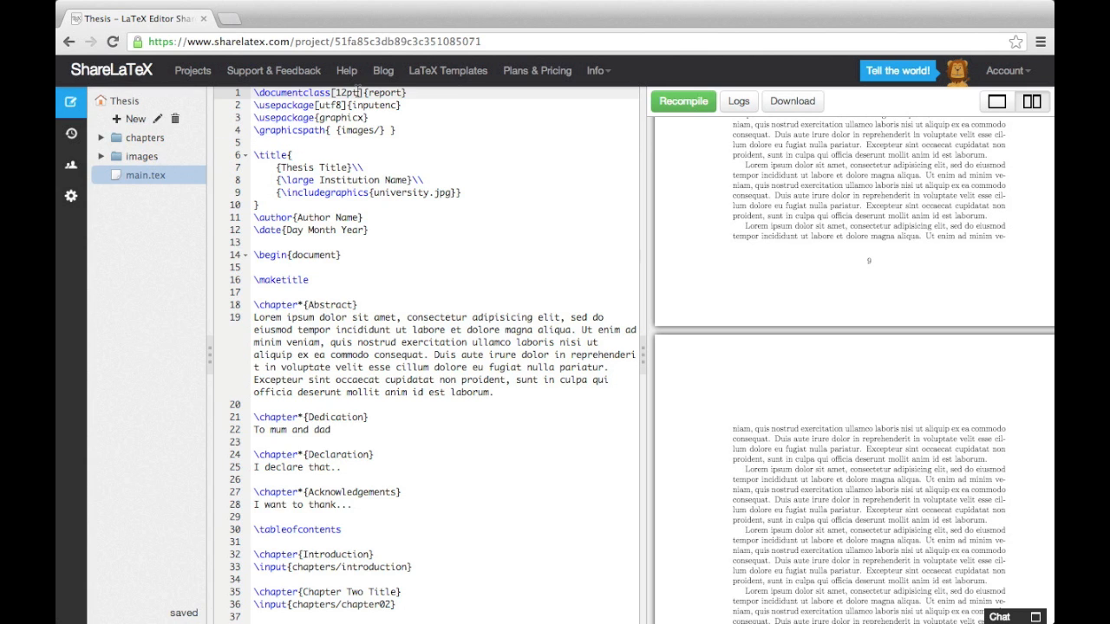
Add twoside to the report class and load geometry with a4paper, width=150mm, top and bottom 25mm
type("twoside")
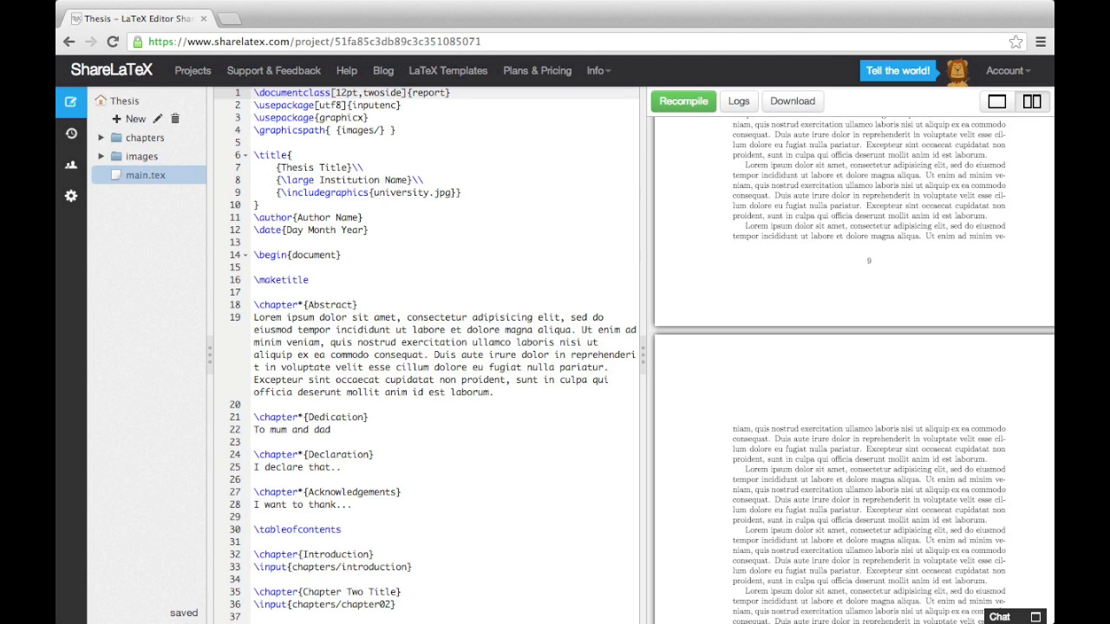
left_click(399, 130)
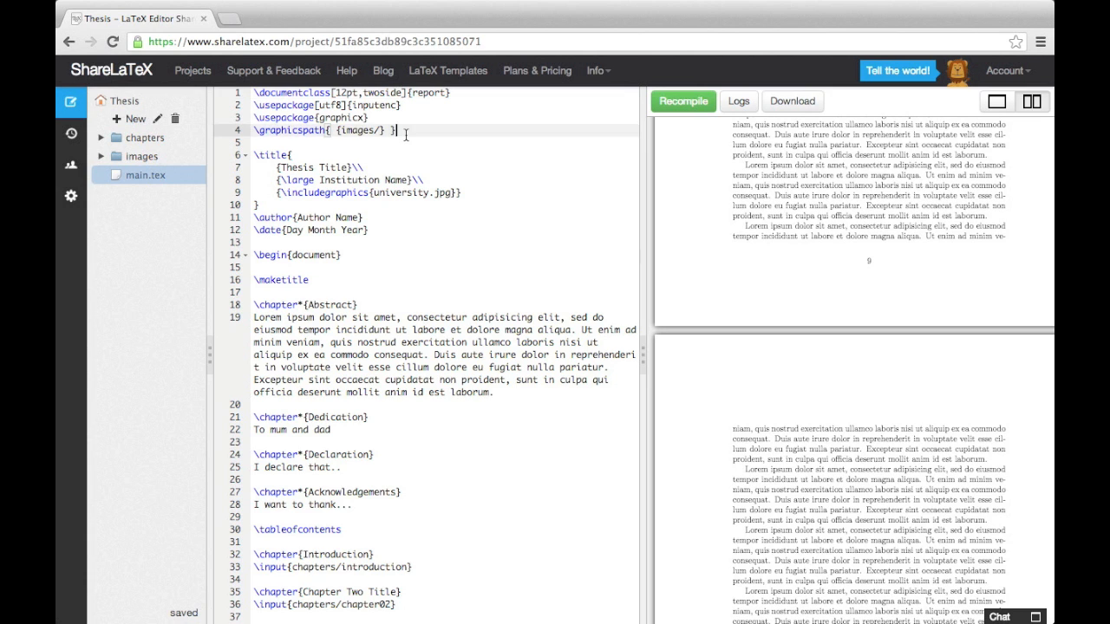
type("\\usepackage[]{")
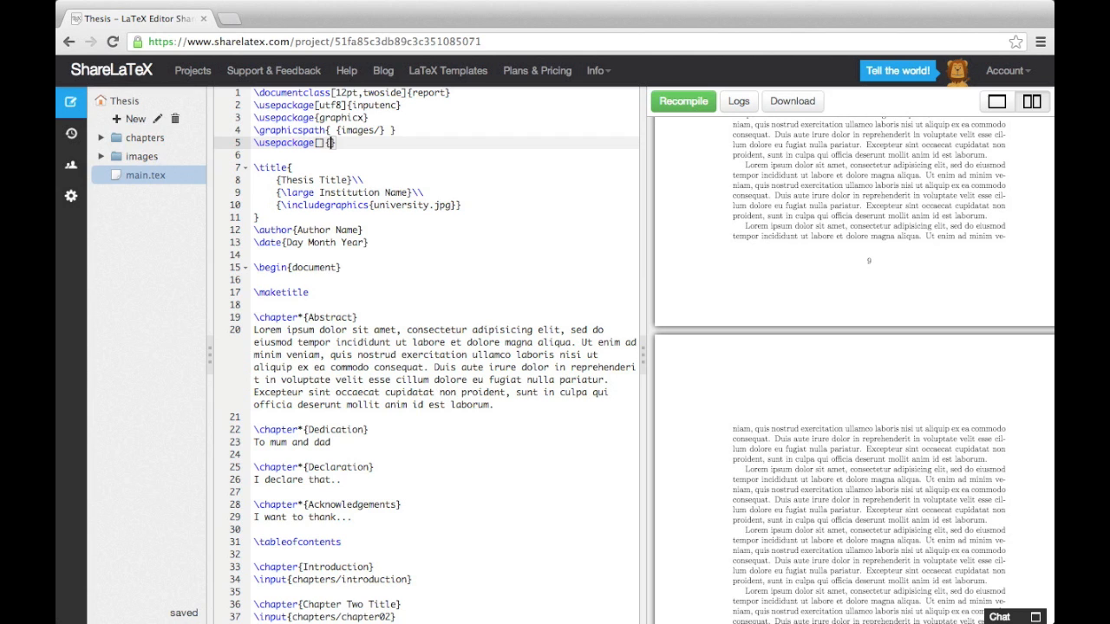
type("geometry")
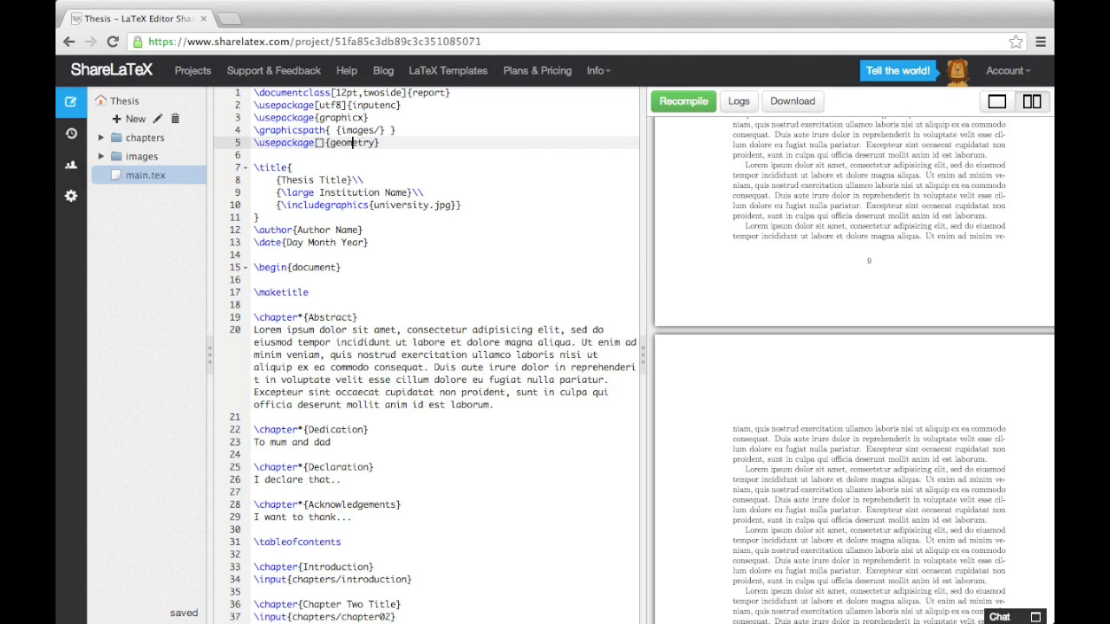
type("a4paper")
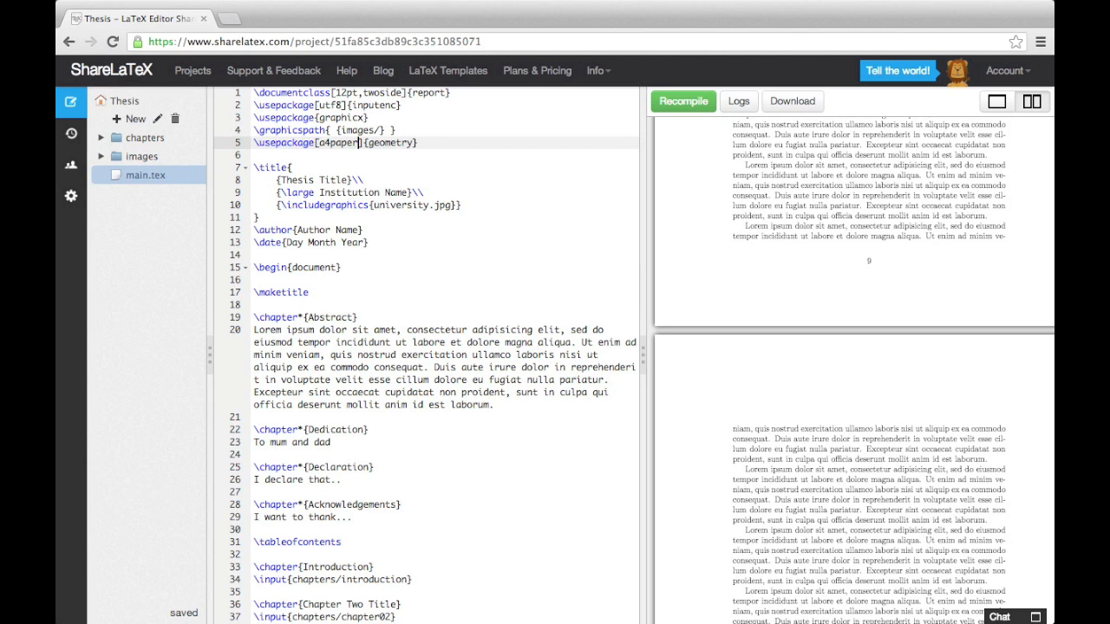
type(",w")
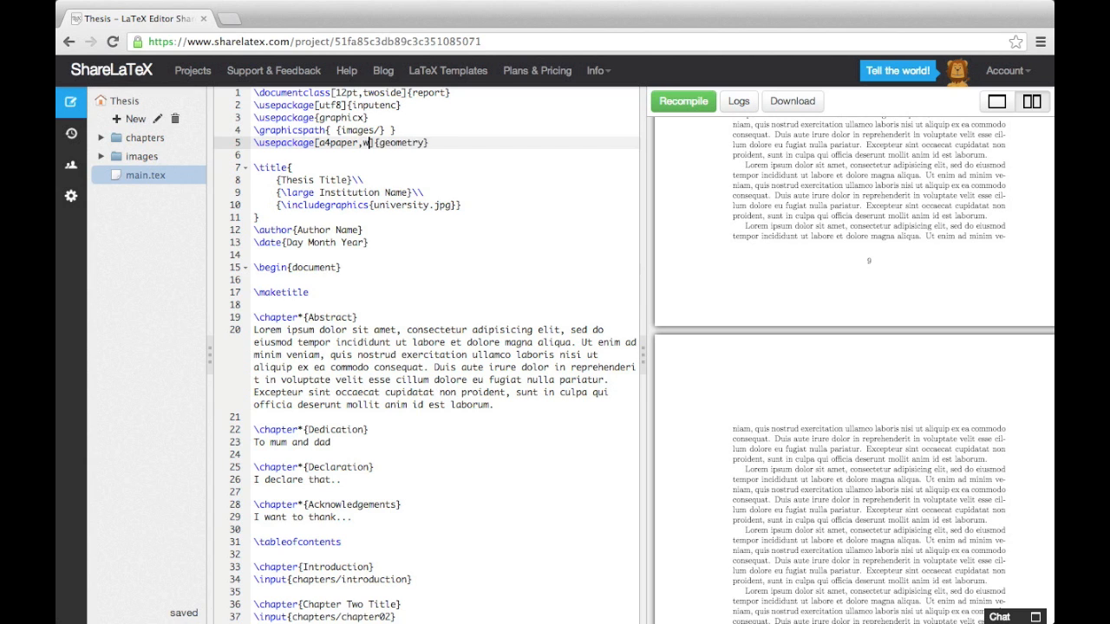
type("idth=")
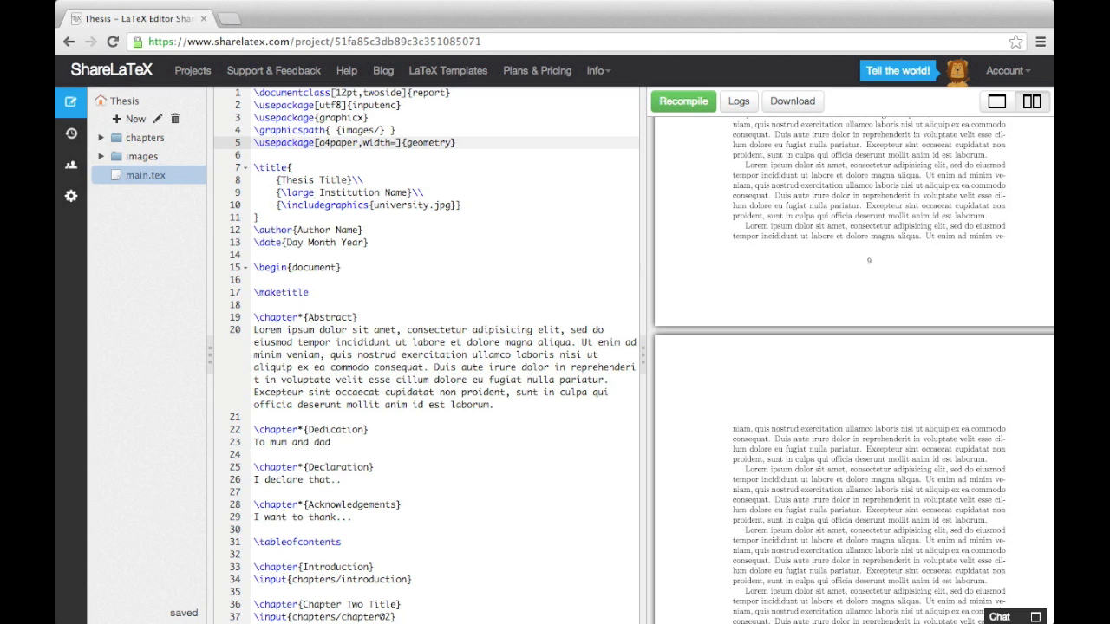
type("150mm")
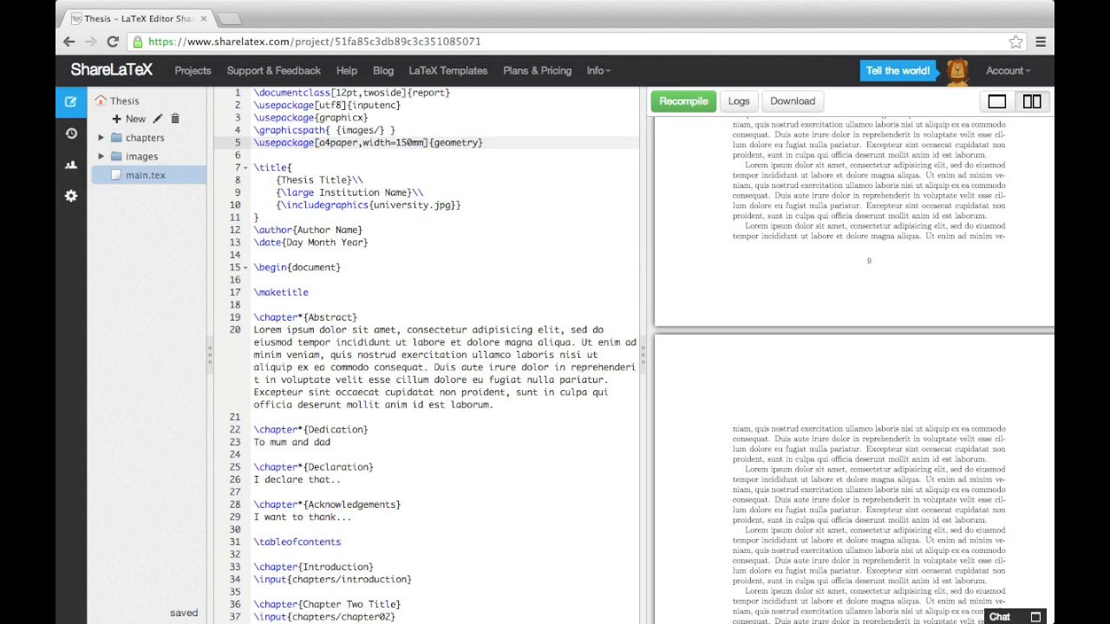
type(",top=25mm,bottom=25mm")
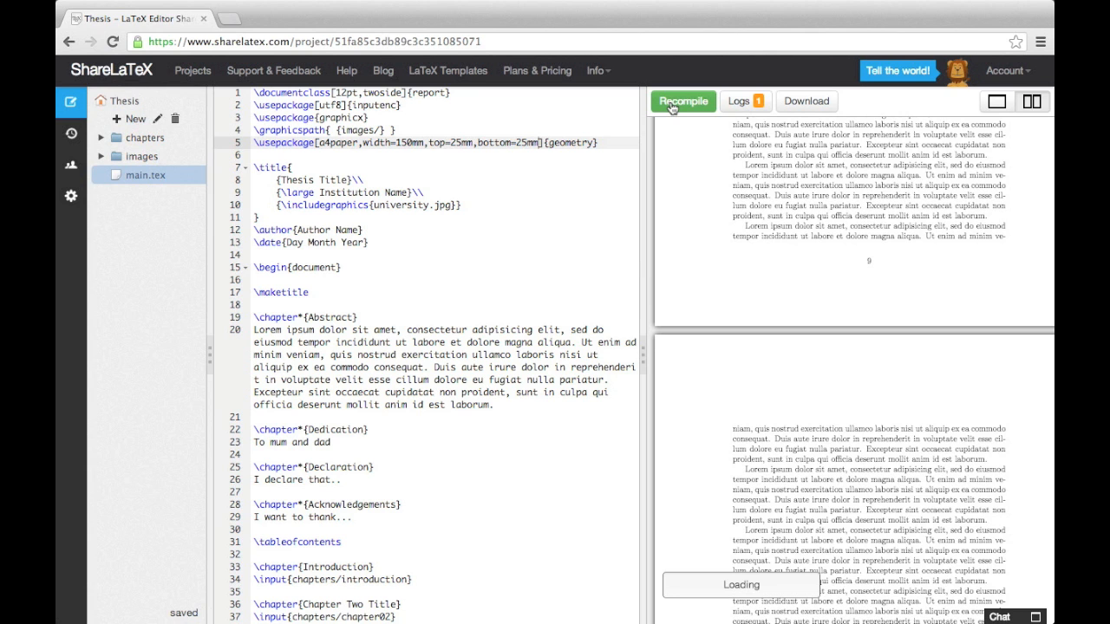
Recompile and zoom into the preview to read the pages in the new A4 layout
left_click(683, 100)
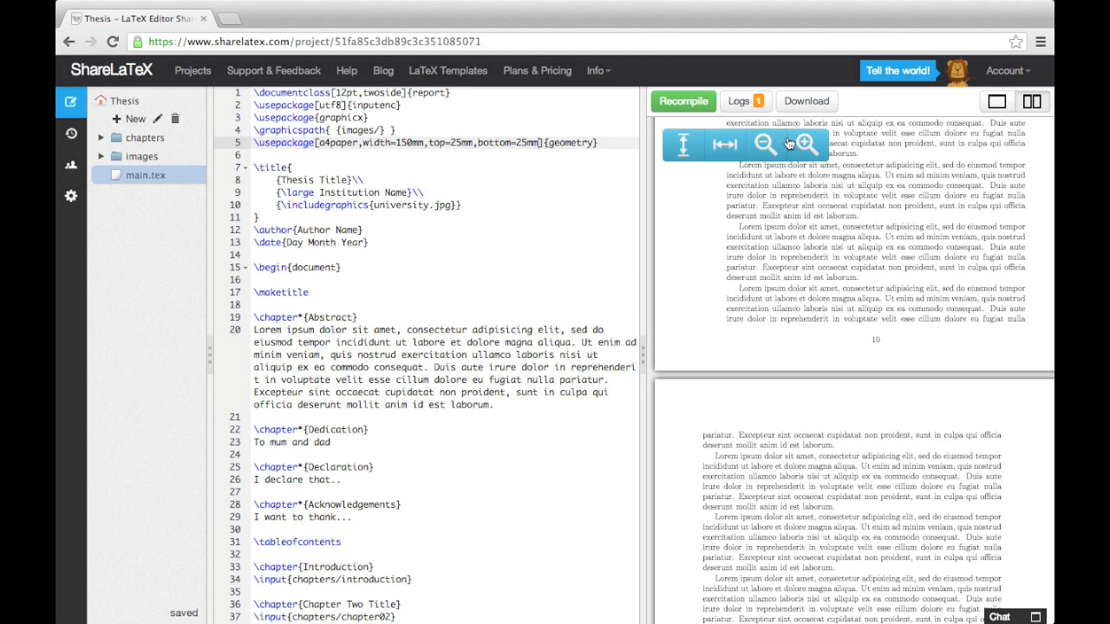
left_click(806, 145)
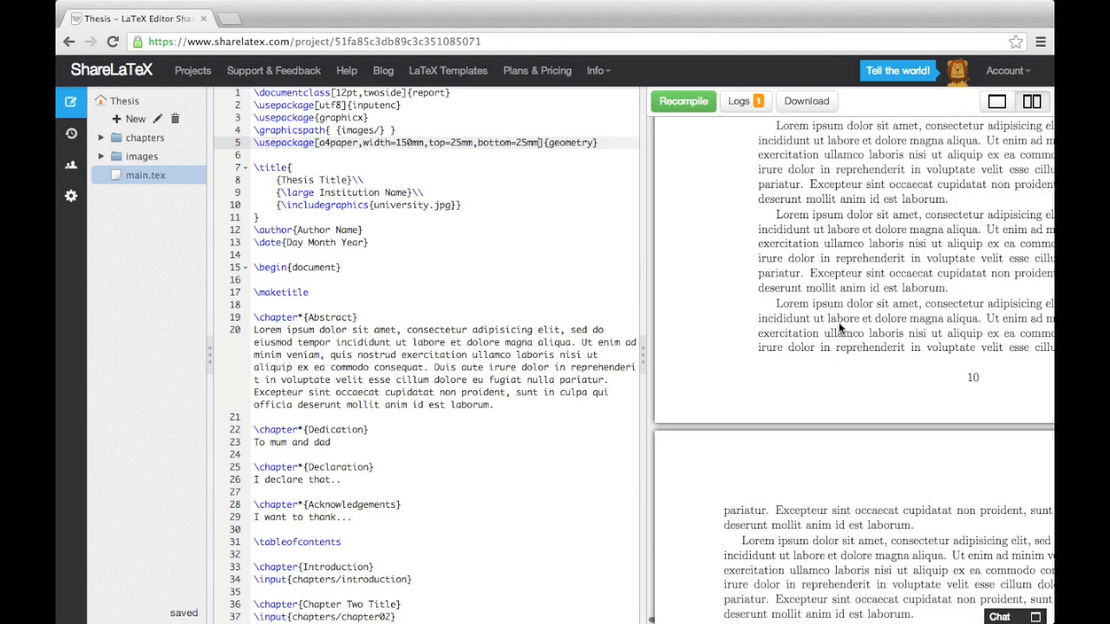
scroll("down", 3)
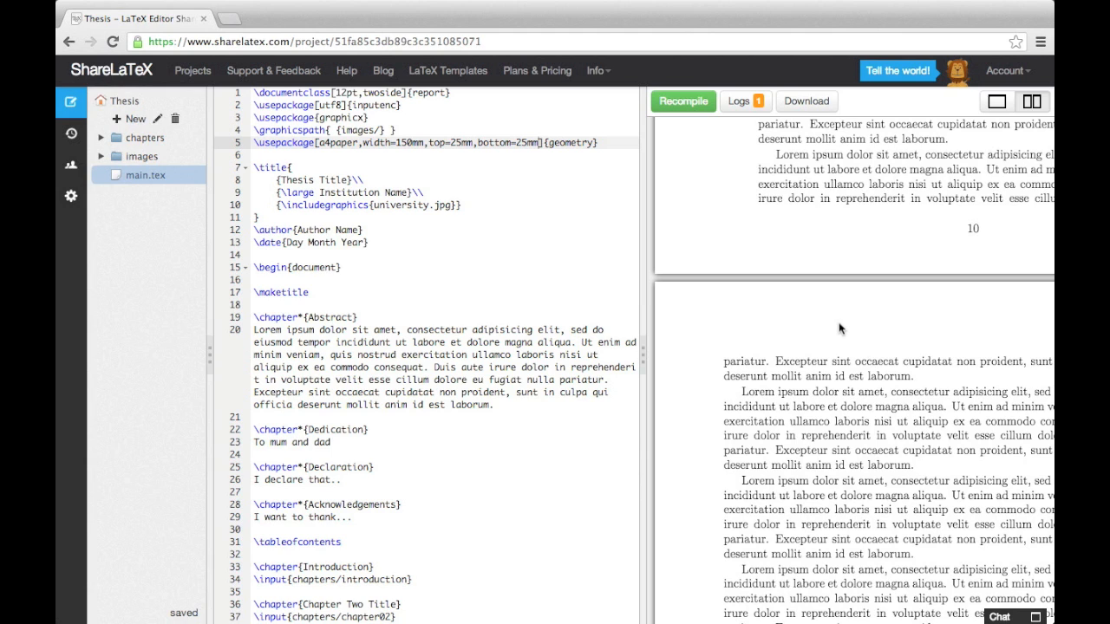
mouse_move(804, 101)
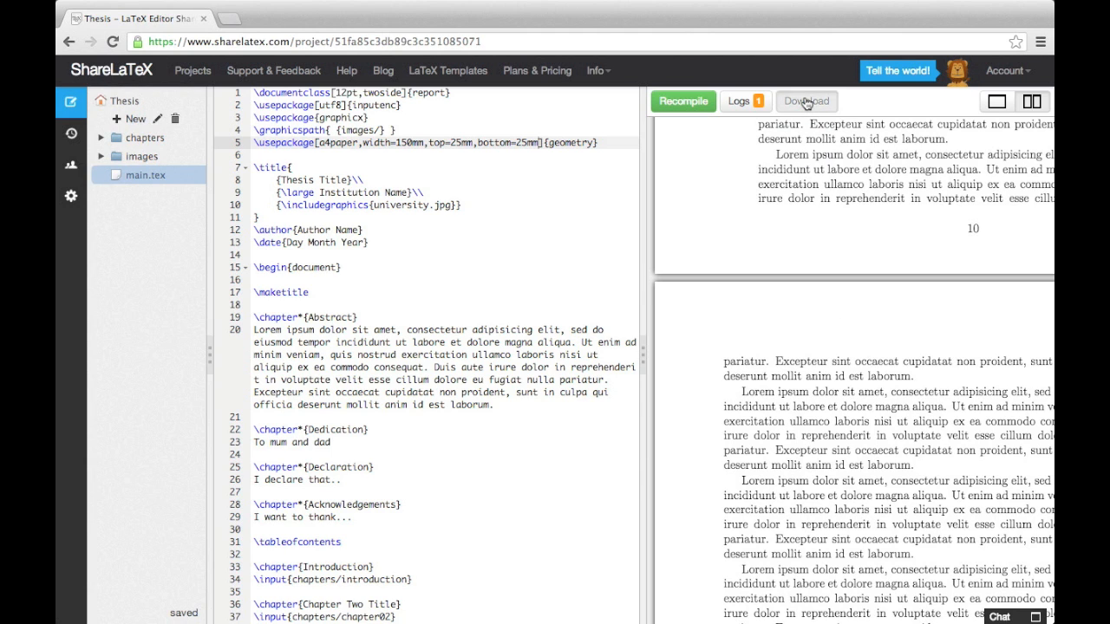
Download the compiled 18-page thesis PDF and scroll from the title page to Chapter 2
left_click(804, 100)
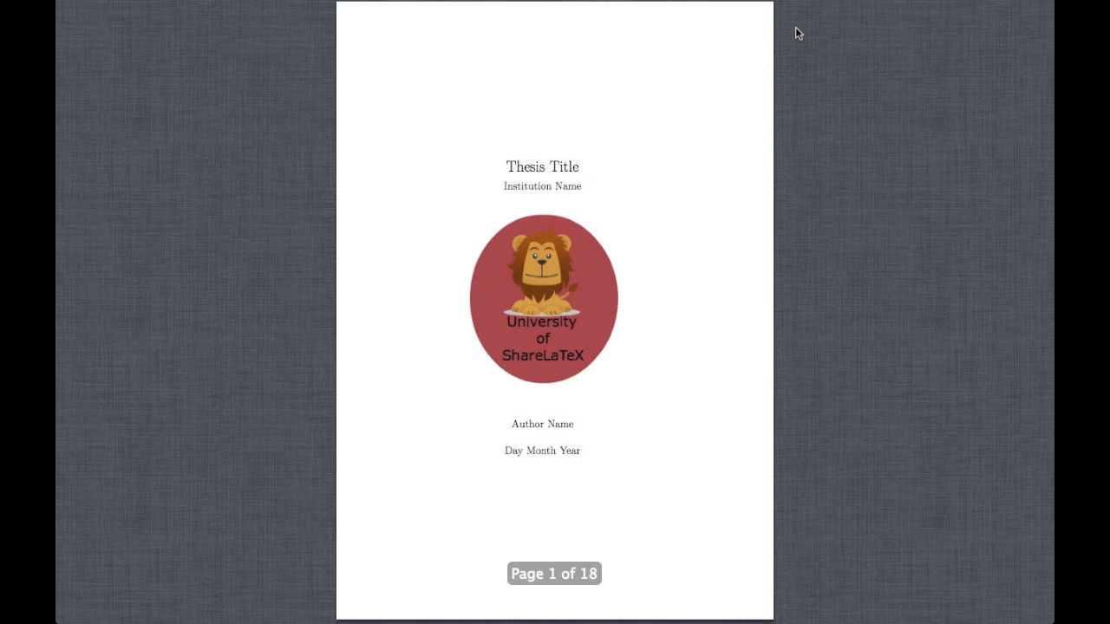
scroll("down", 3)
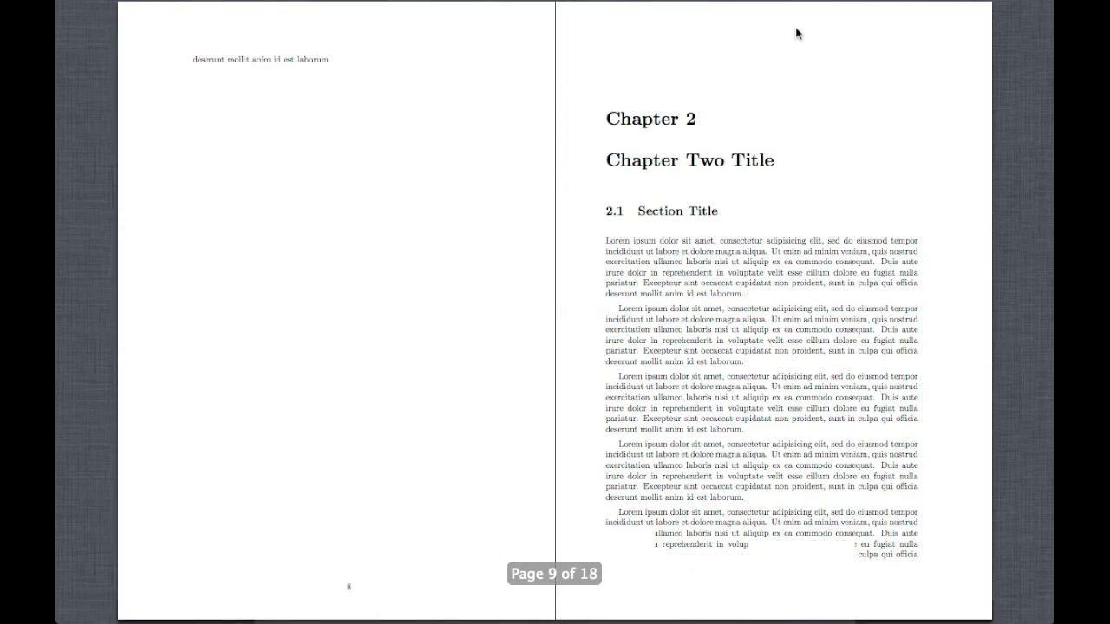
scroll("down", 3)
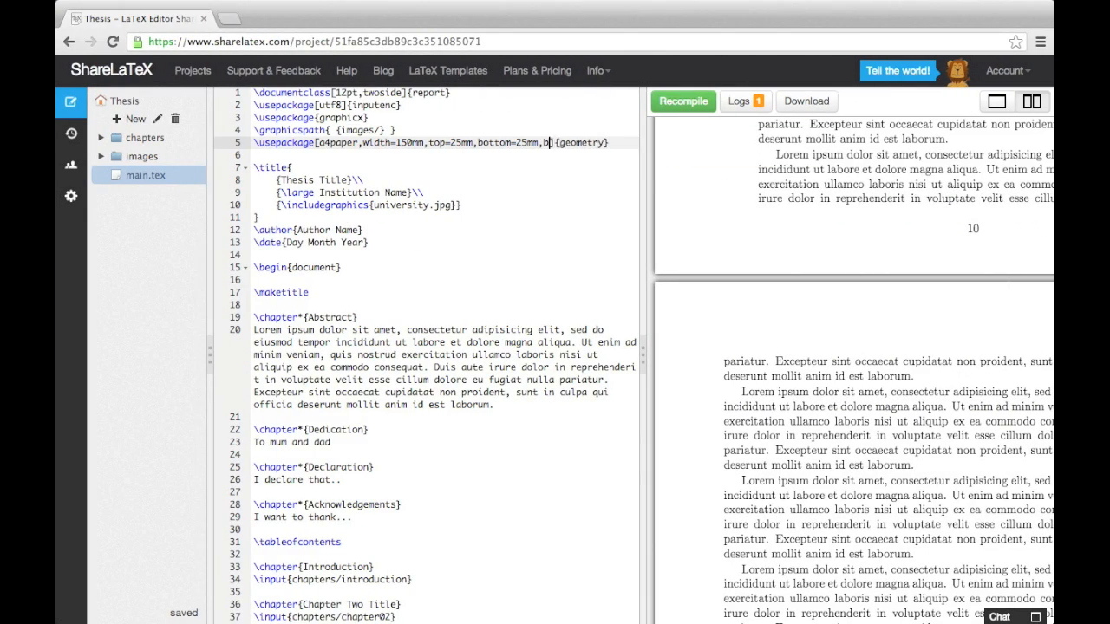
Append bindingoffset=6mm to the geometry options and start another usepackage line
type("indingoffset=6mm")
left_click(444, 154)
type("\\usepackage{")
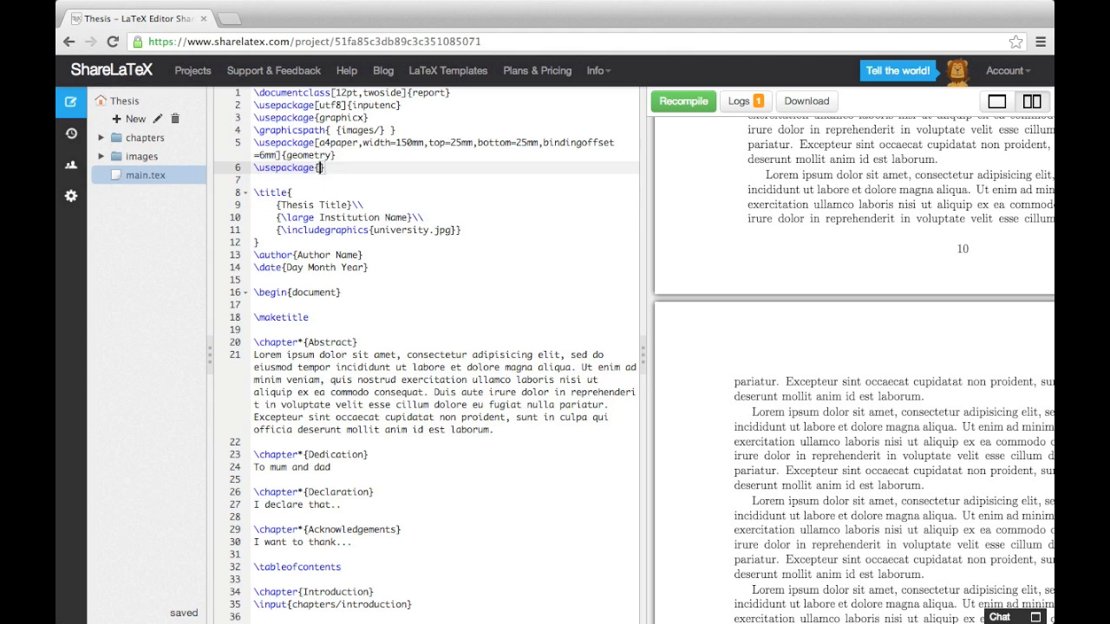
type("fancyhdr")
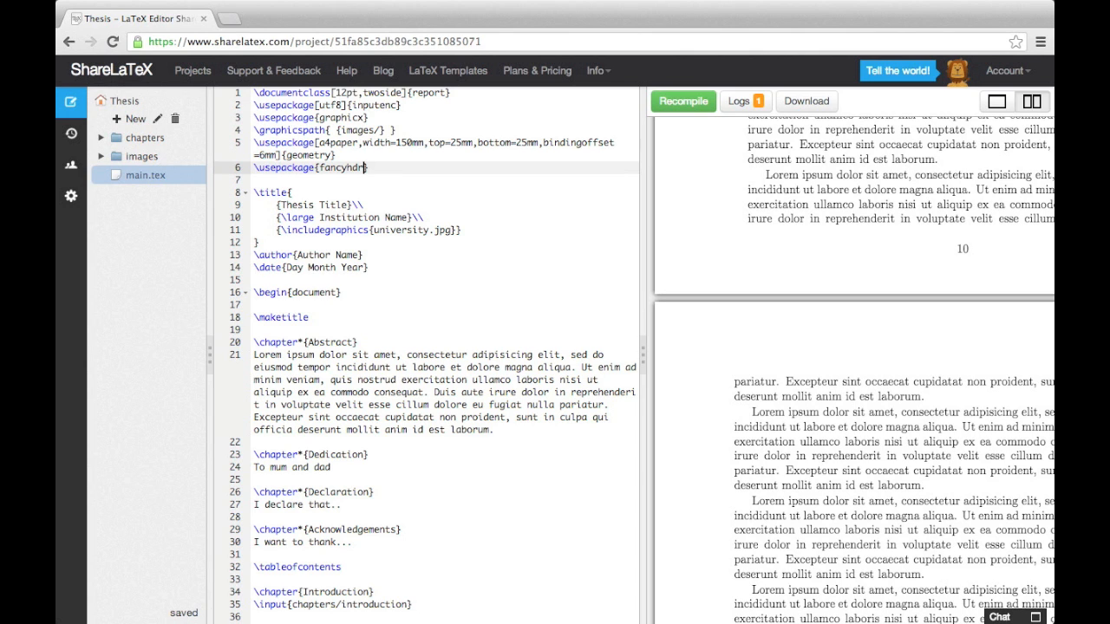
type("\\page")
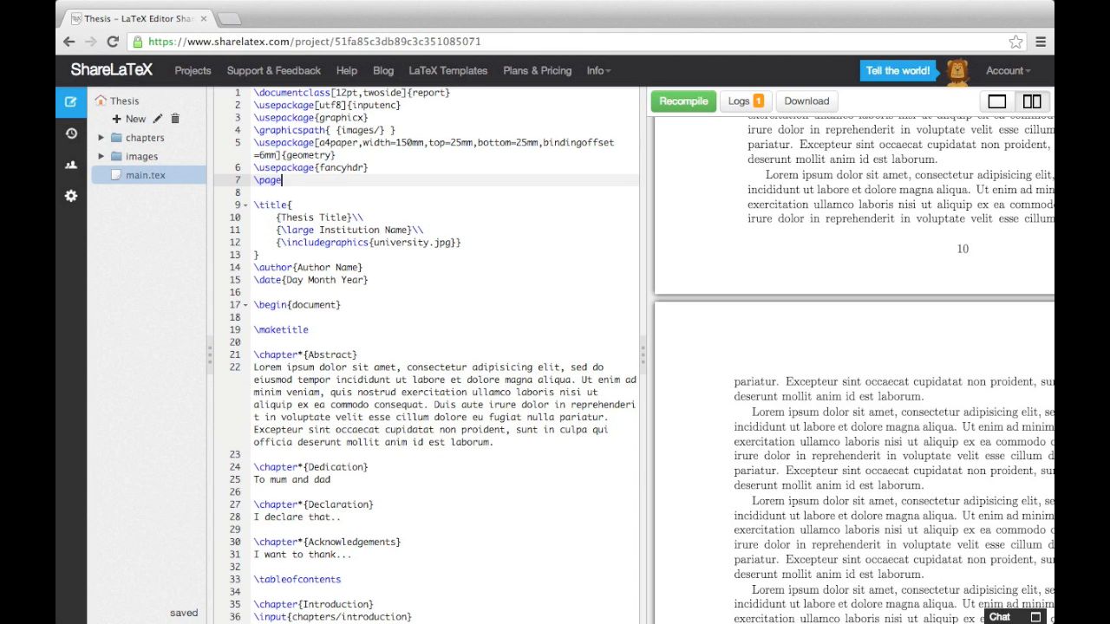
type("style{fancy}")
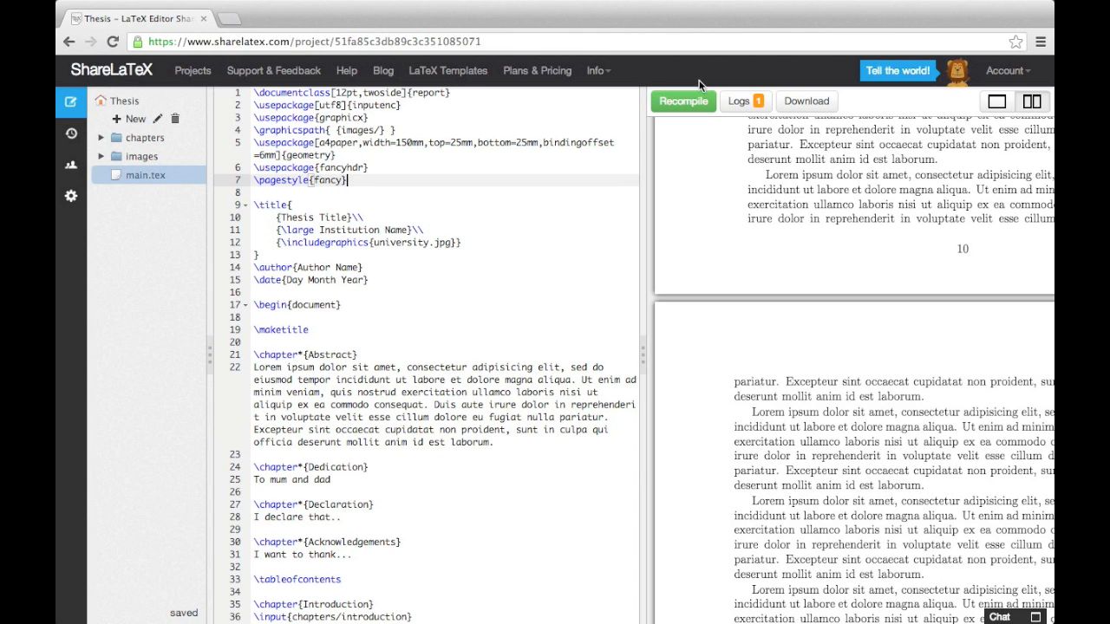
left_click(683, 101)
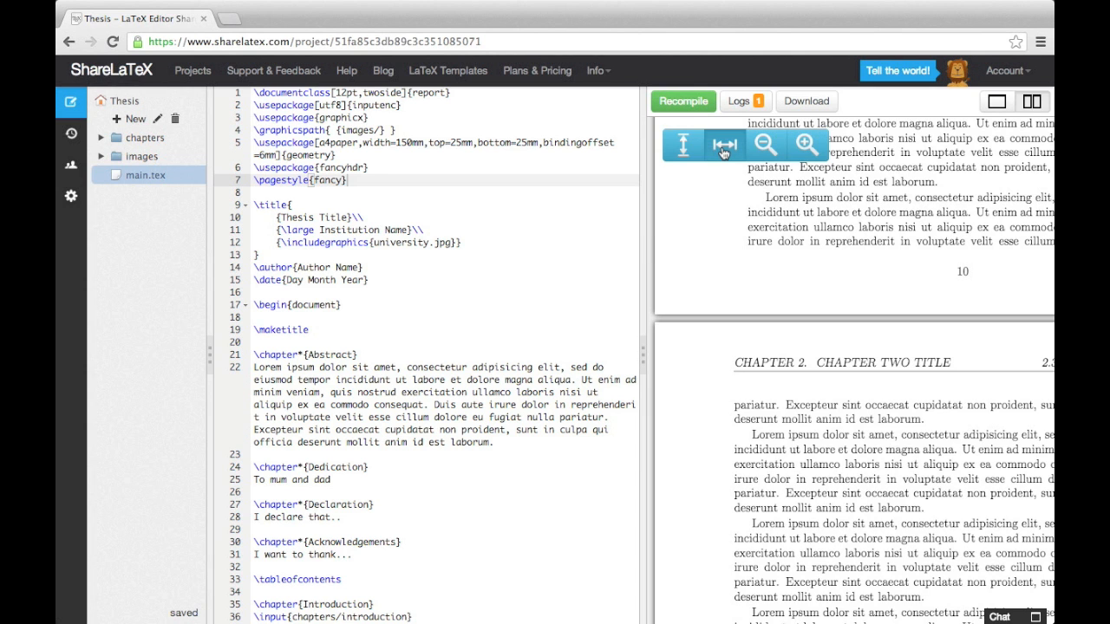
left_click(725, 146)
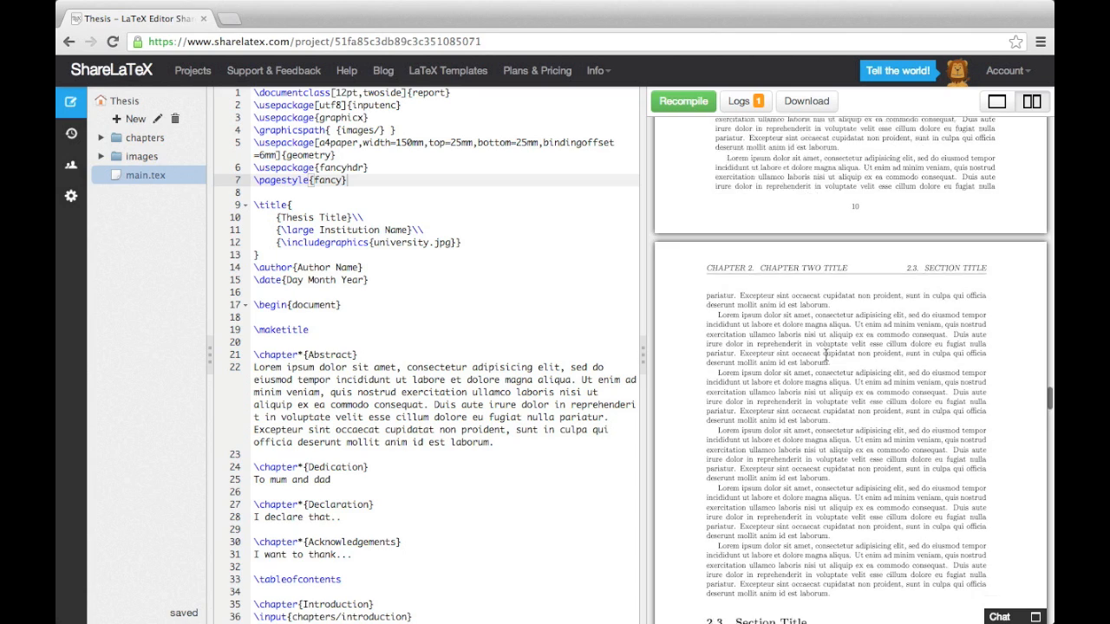
scroll("down", 3)
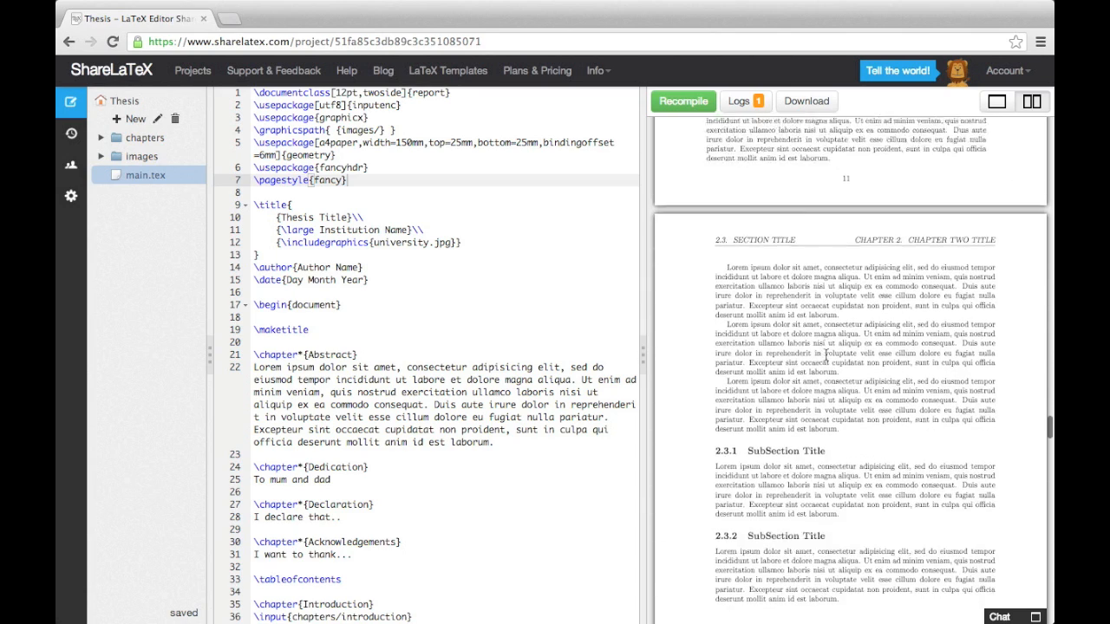
scroll("down", 3)
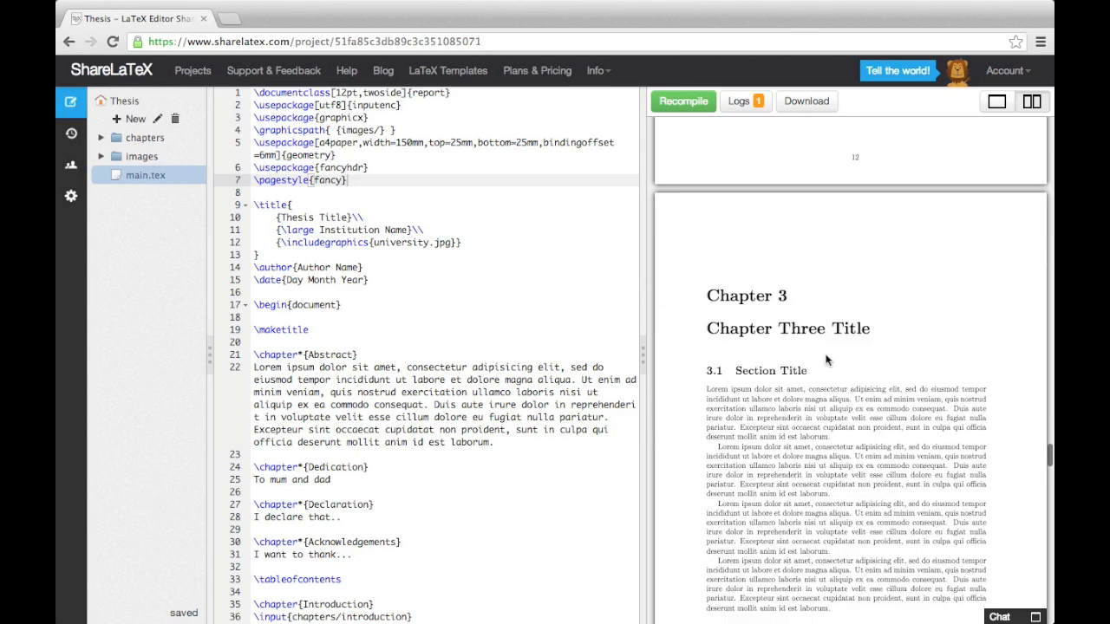
scroll("down", 3)
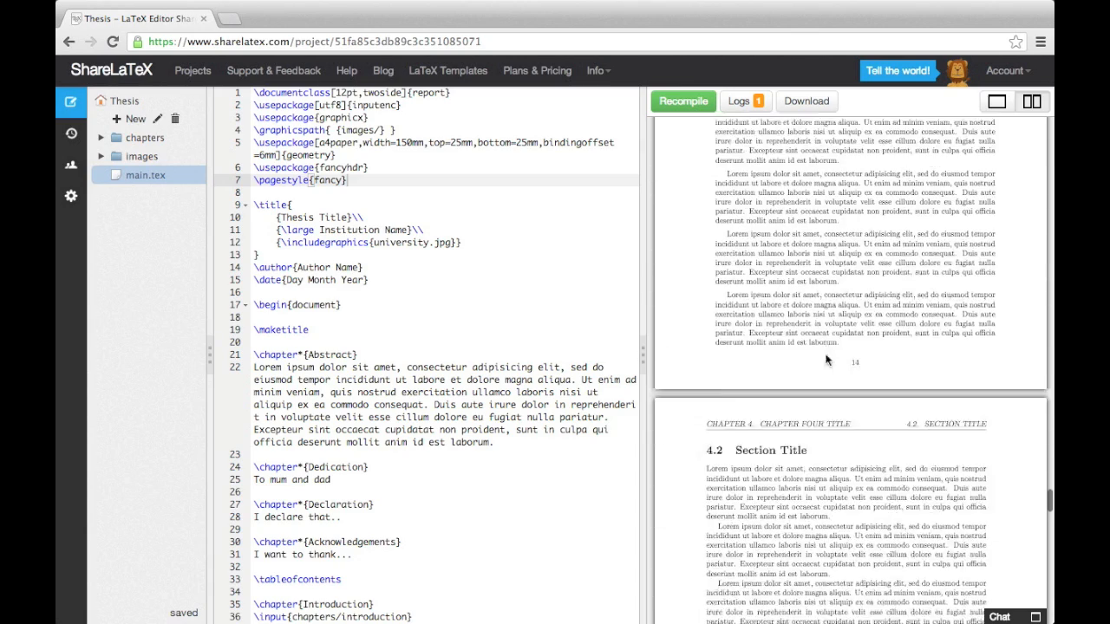
scroll("down", 3)
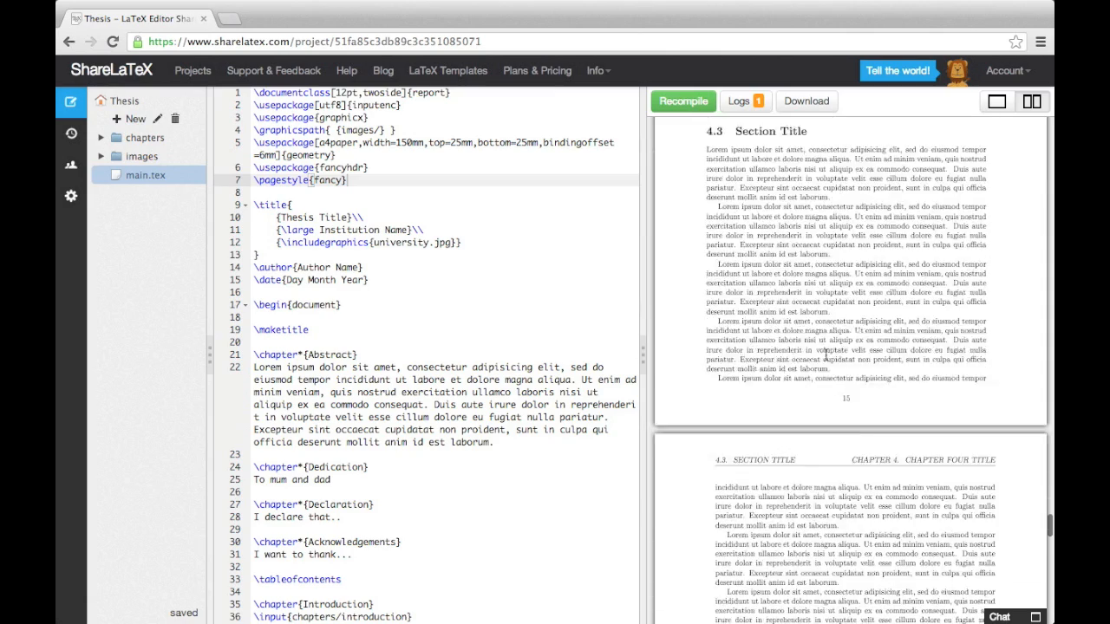
scroll("down", 3)
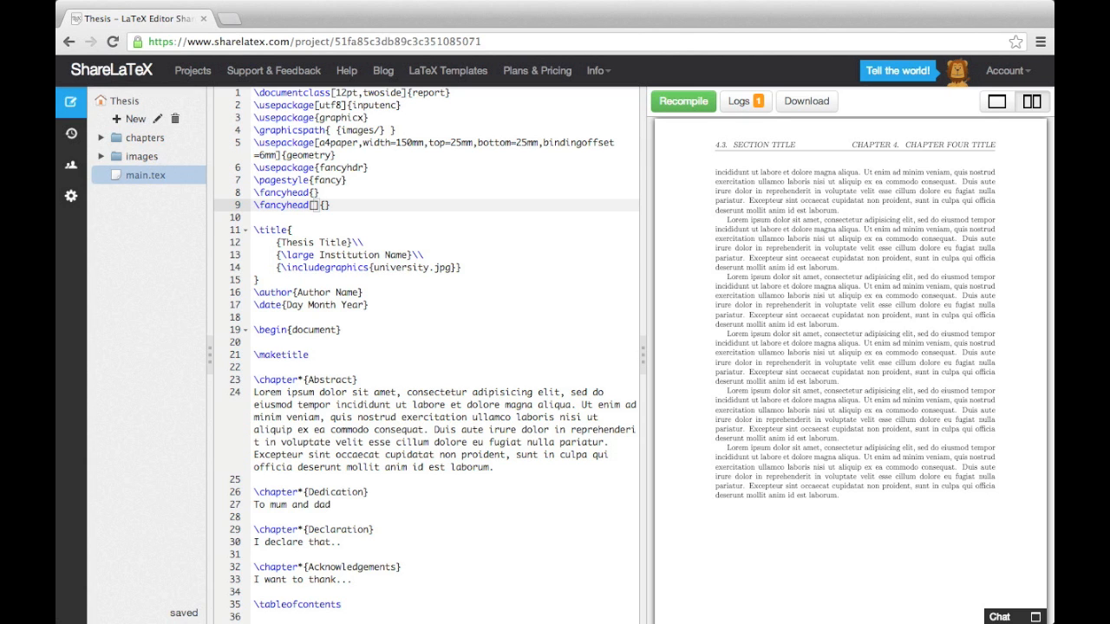
Put 'Thesis Title' in the header on the RO,LE sides after clearing the defaults
type("RO,LE")
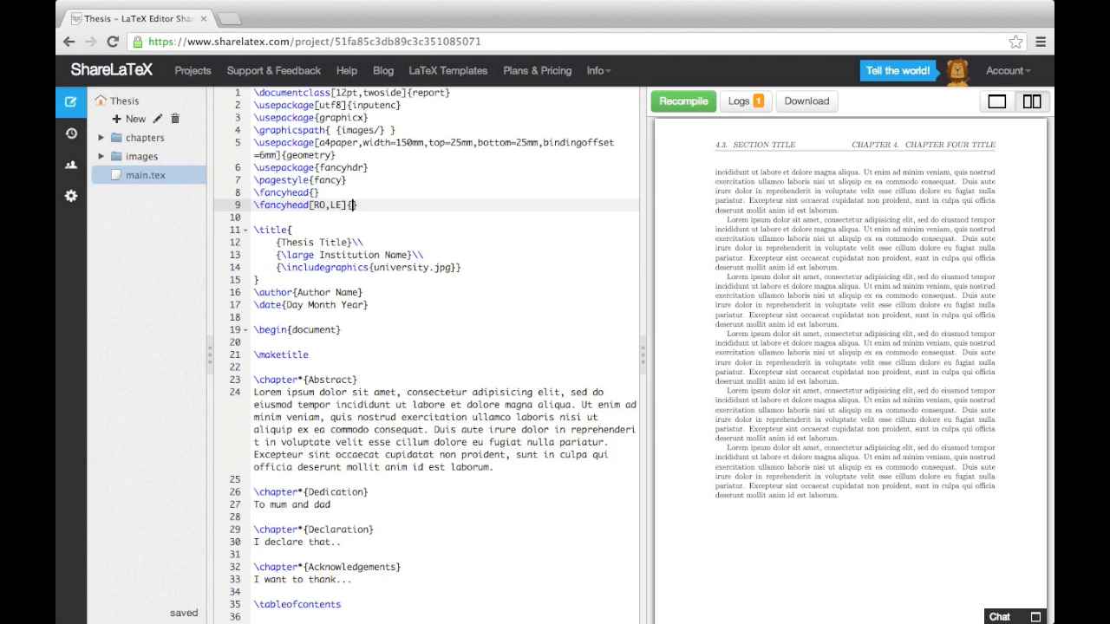
type("Thesis Title")
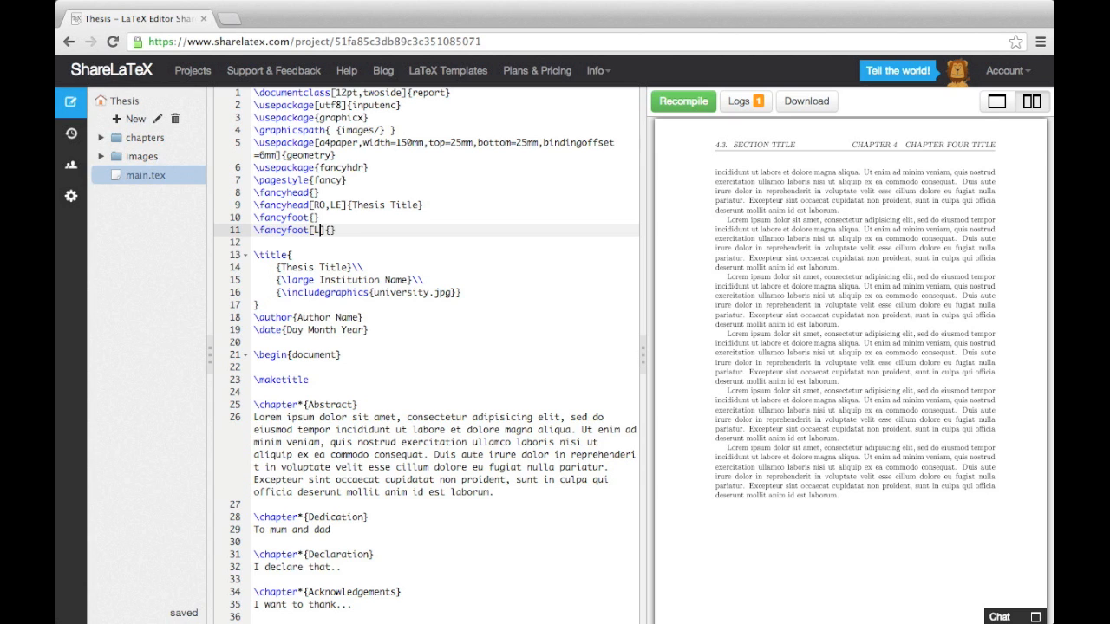
Set footers: \thepage on LE,RO, 'Chapter \thechapter' on LO,CE and 'Author Name' on CO,RE
type("LE,RO")
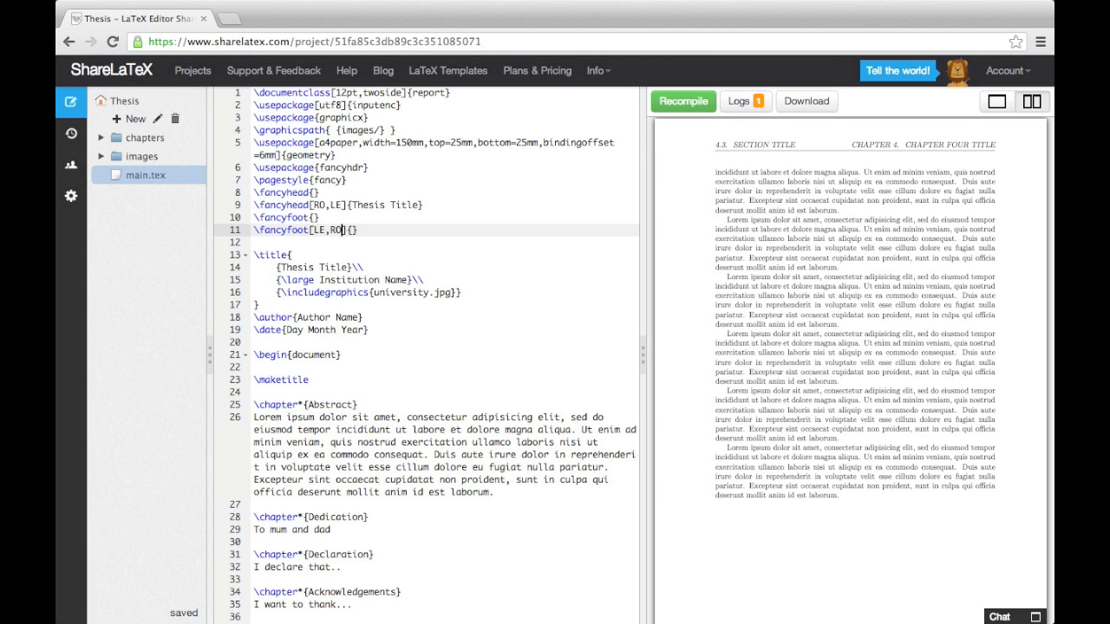
type("\\thepage")
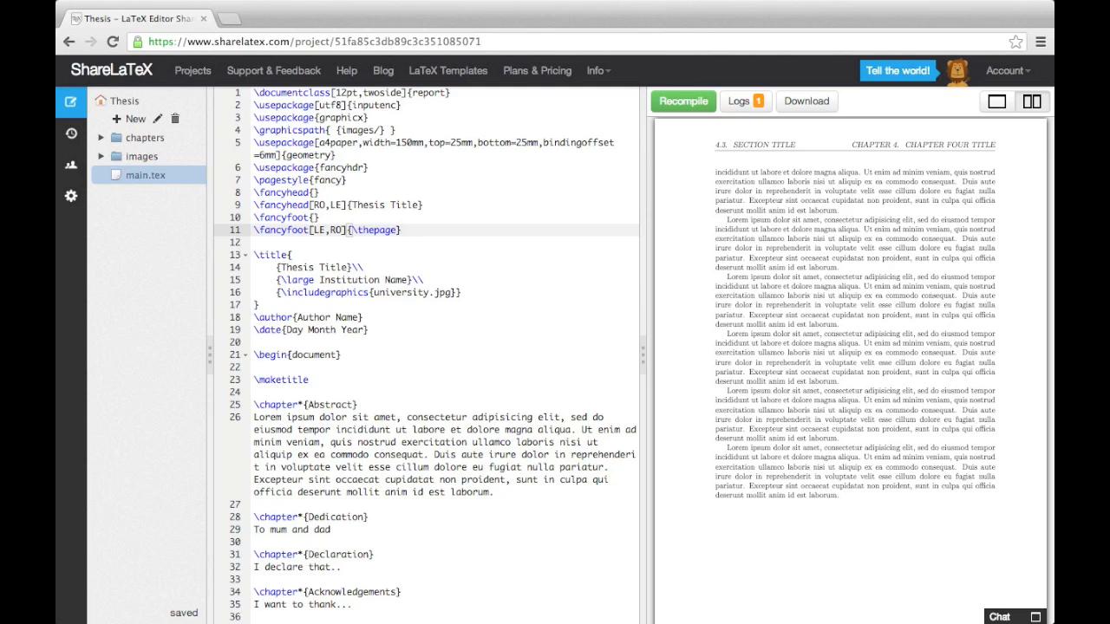
type("\\fancyfoot[LO,CE]{")
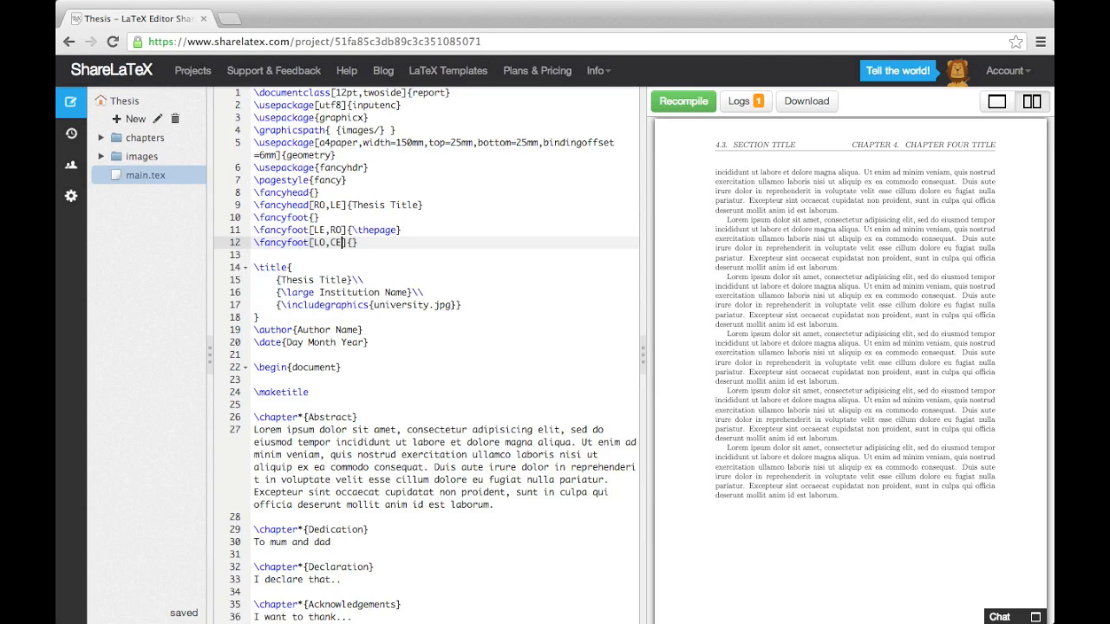
type("Chapter \\thechapter")
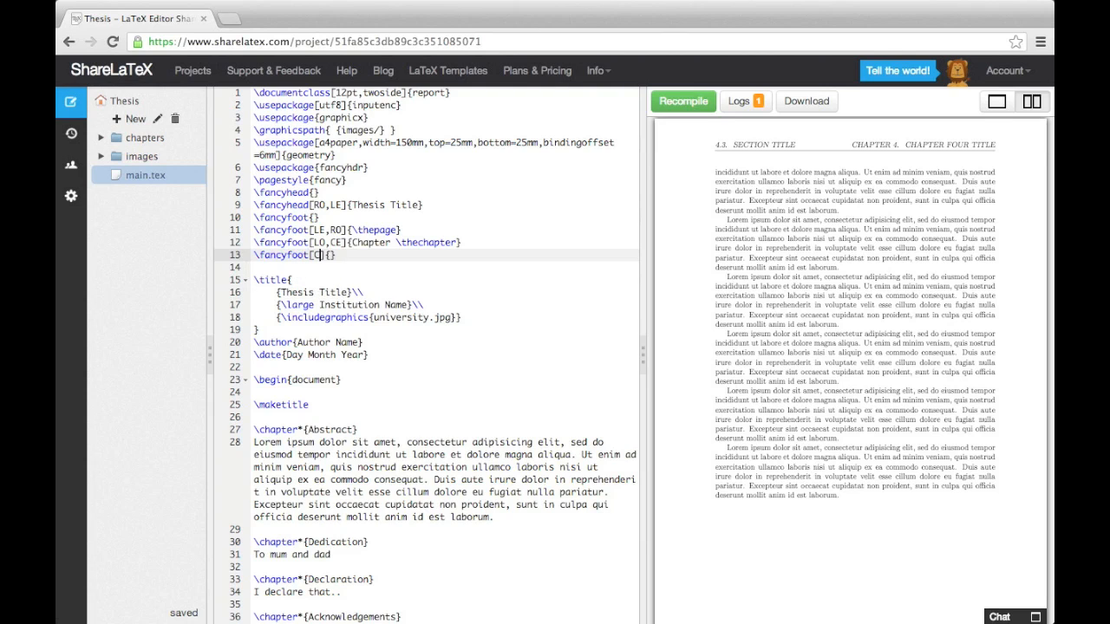
type("CO,RE]{Author Na")
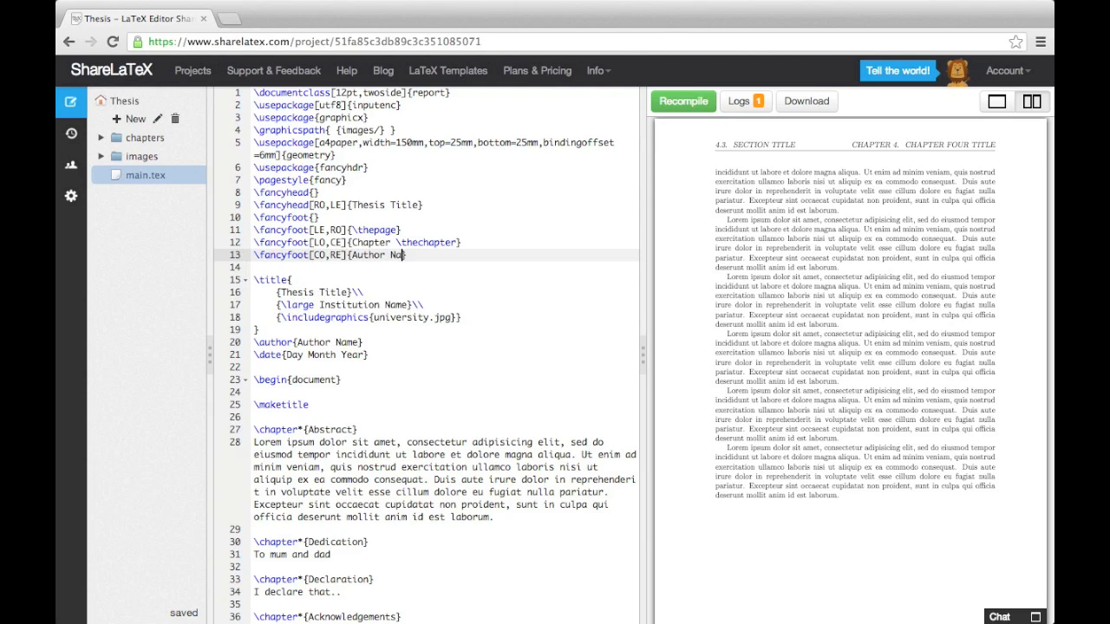
type("me}")
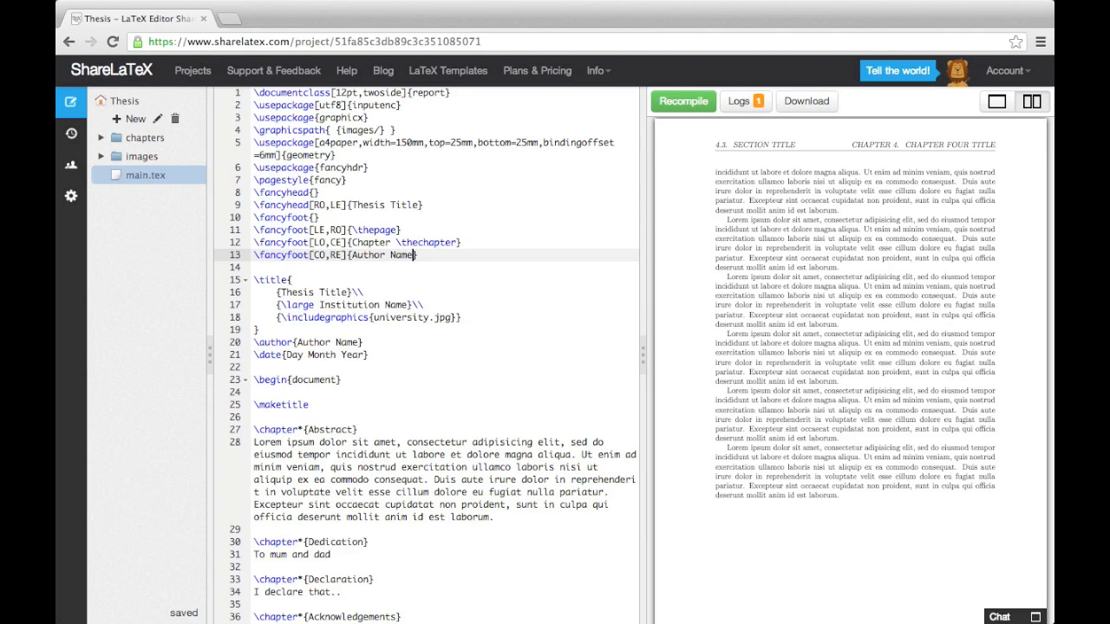
Recompile and scroll the preview to check the Thesis Title headers and chapter/author footers
left_click(683, 100)
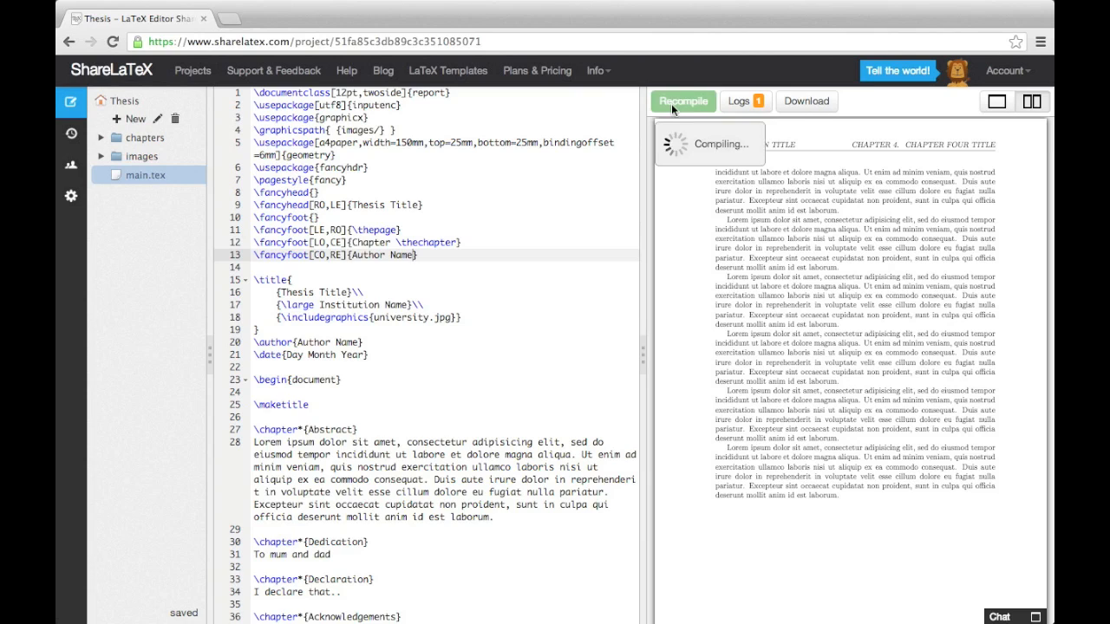
left_click(683, 101)
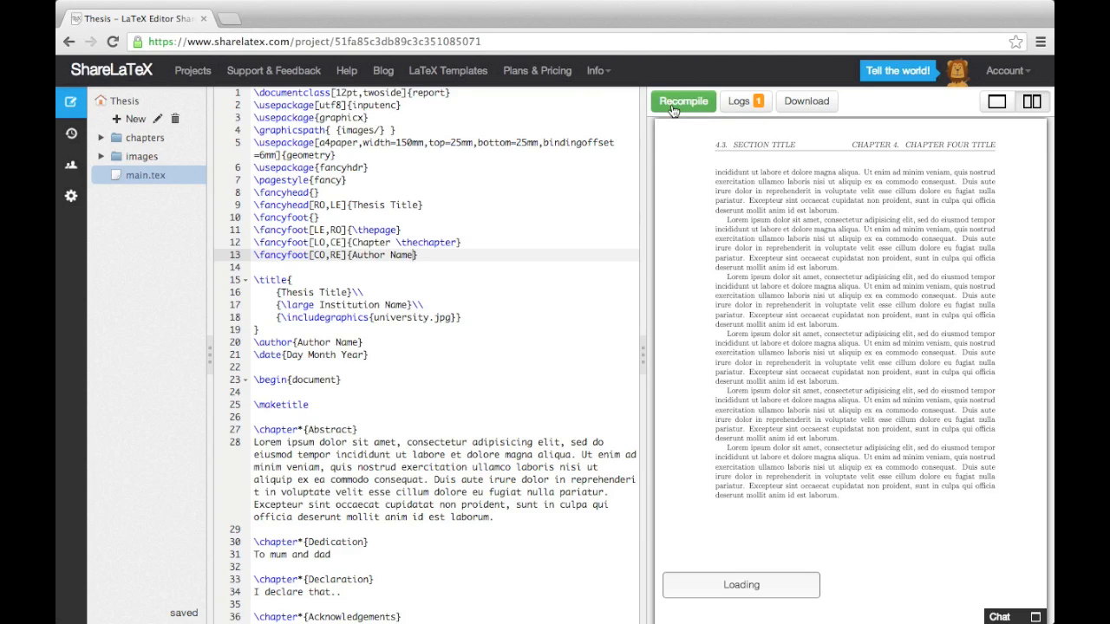
left_click(683, 100)
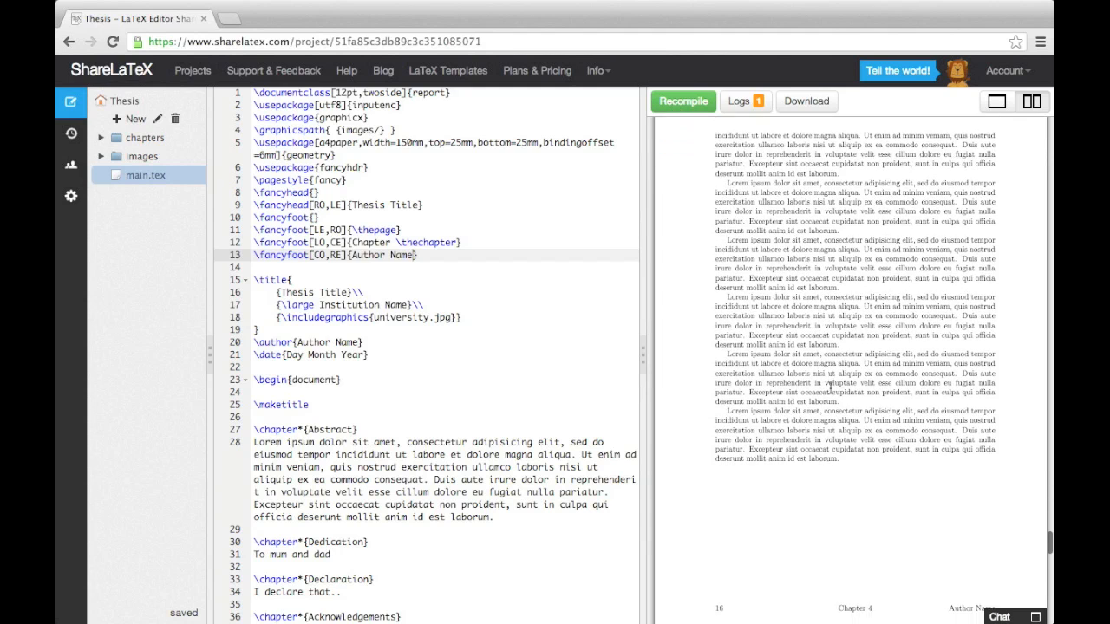
scroll("down", 3)
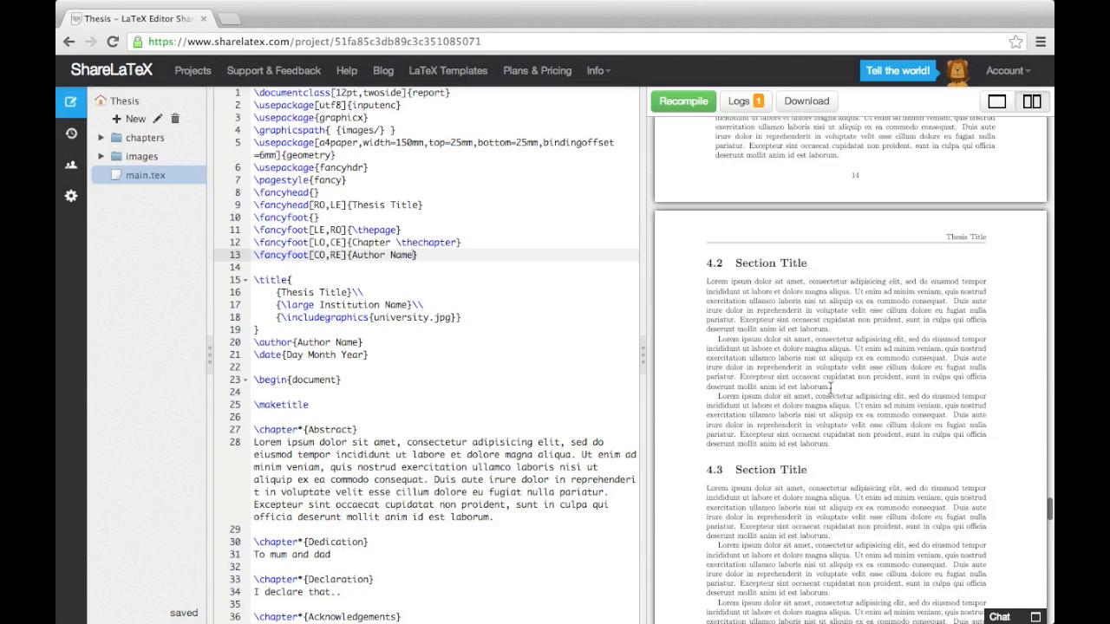
scroll("up", 3)
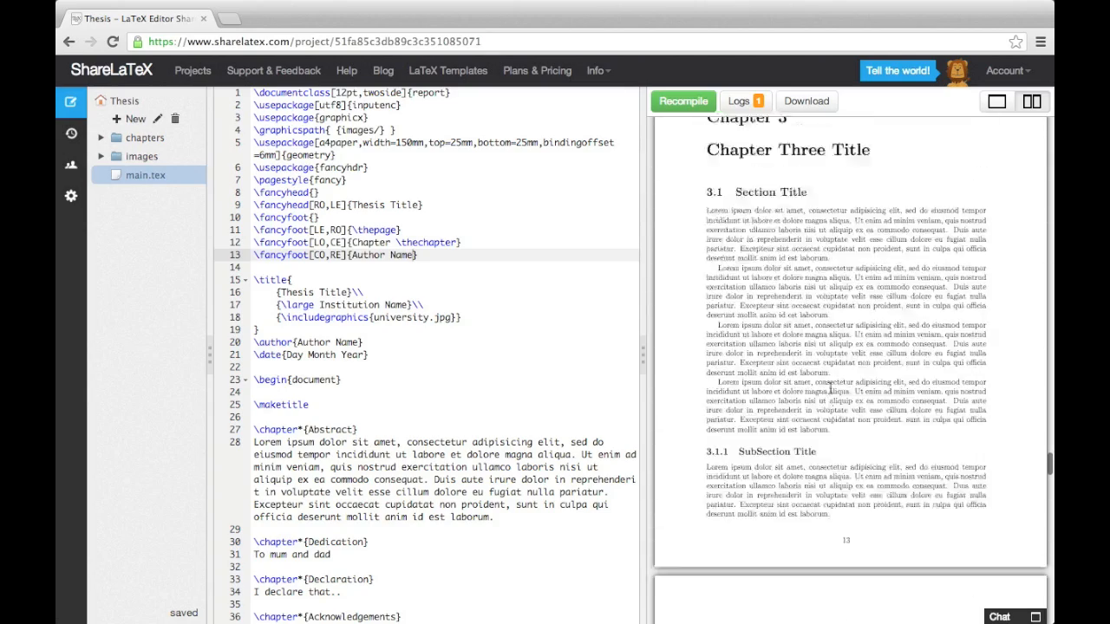
scroll("up", 3)
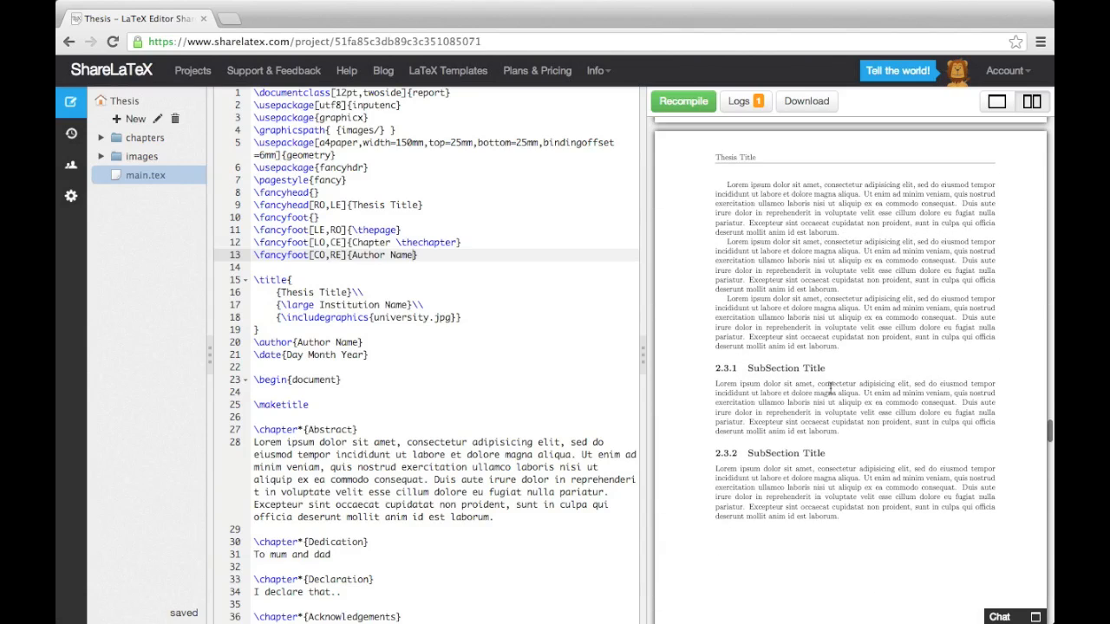
scroll("down", 3)
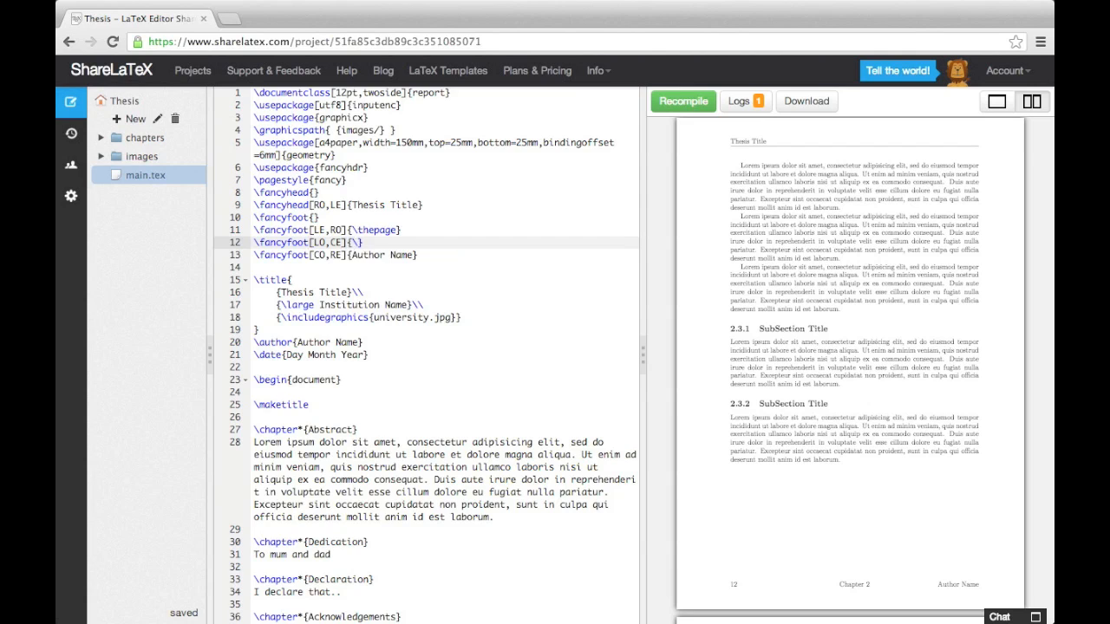
Try \leftmark in the LO,CE footer, recompile, then restore it to 'Chapter \thechapter'
type("leftmark")
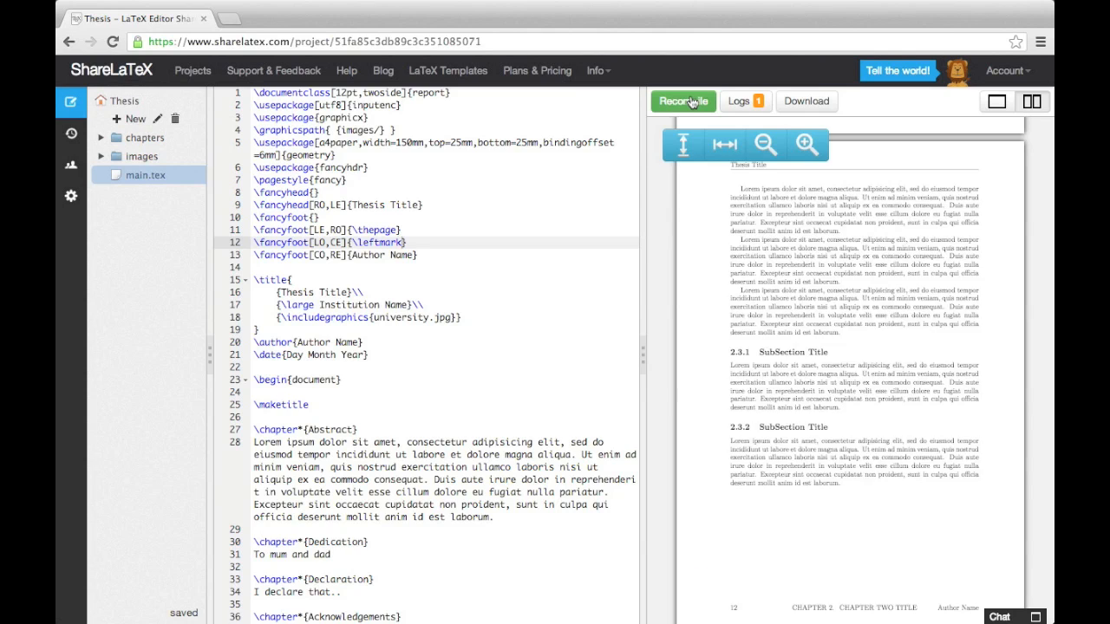
left_click(804, 144)
type("righ")
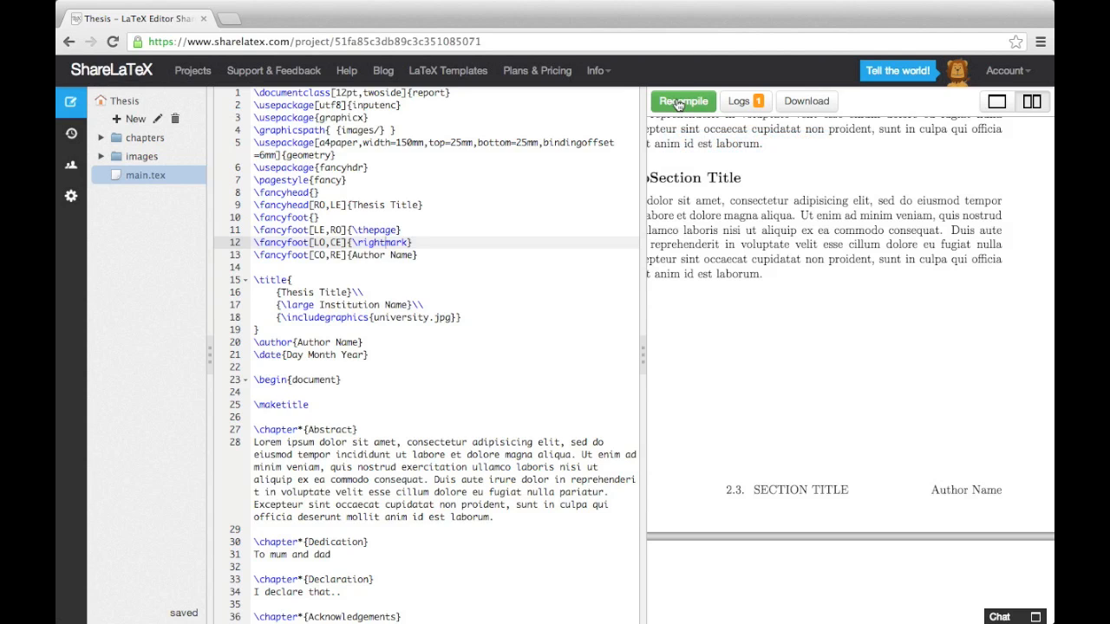
double_click(390, 243)
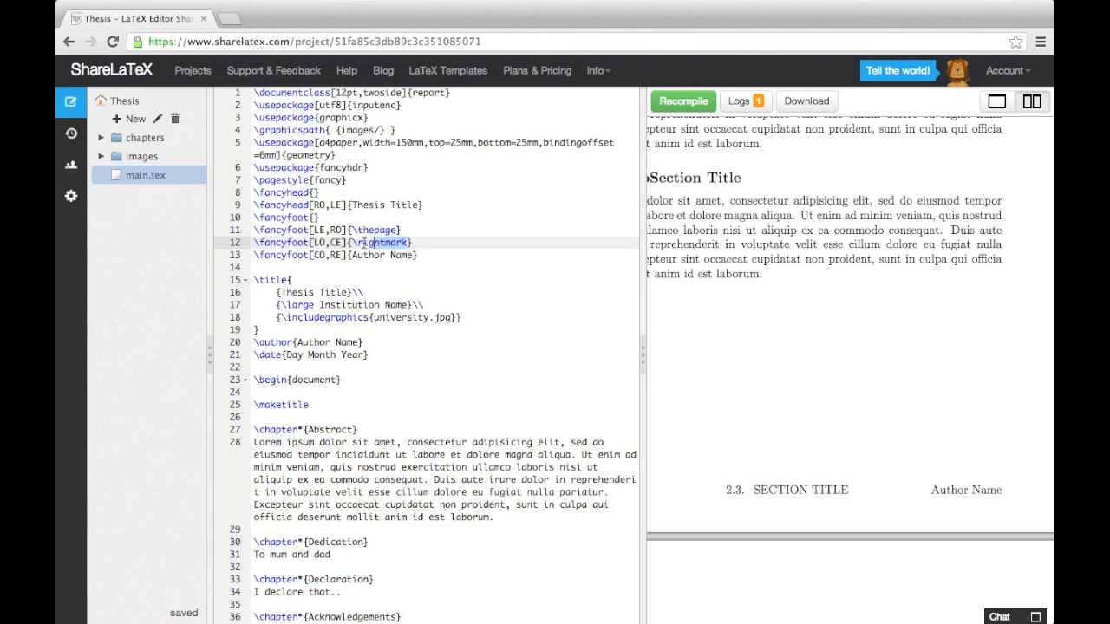
type("Chapter \\thechapte")
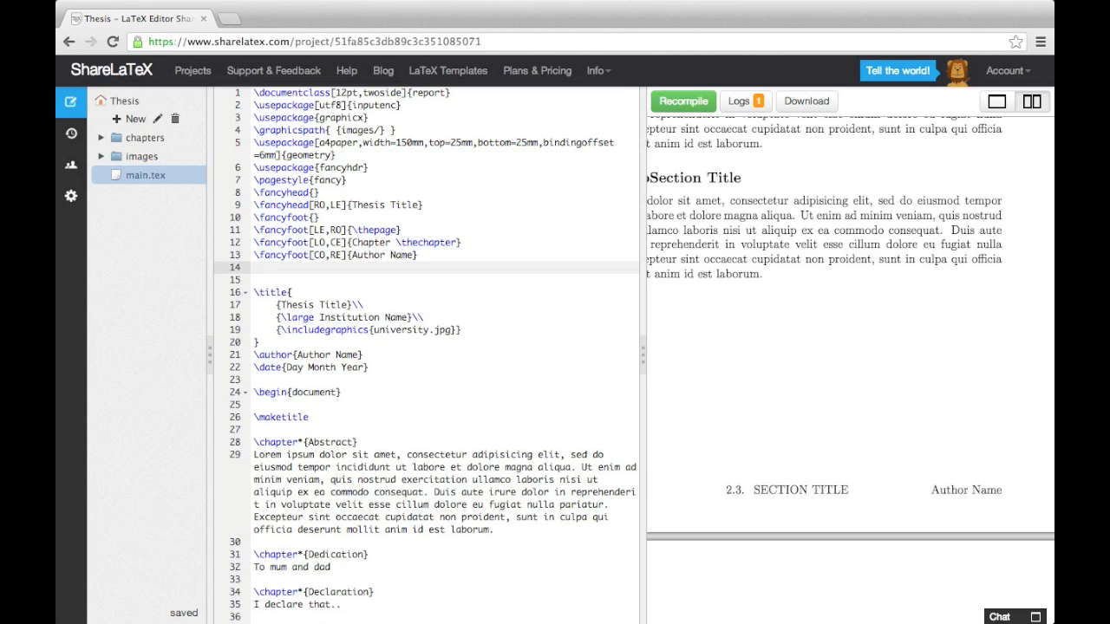
Renew \headrulewidth and \footrulewidth to 0.4pt and recompile the preview
type("\\renewcommand{\\footrule")
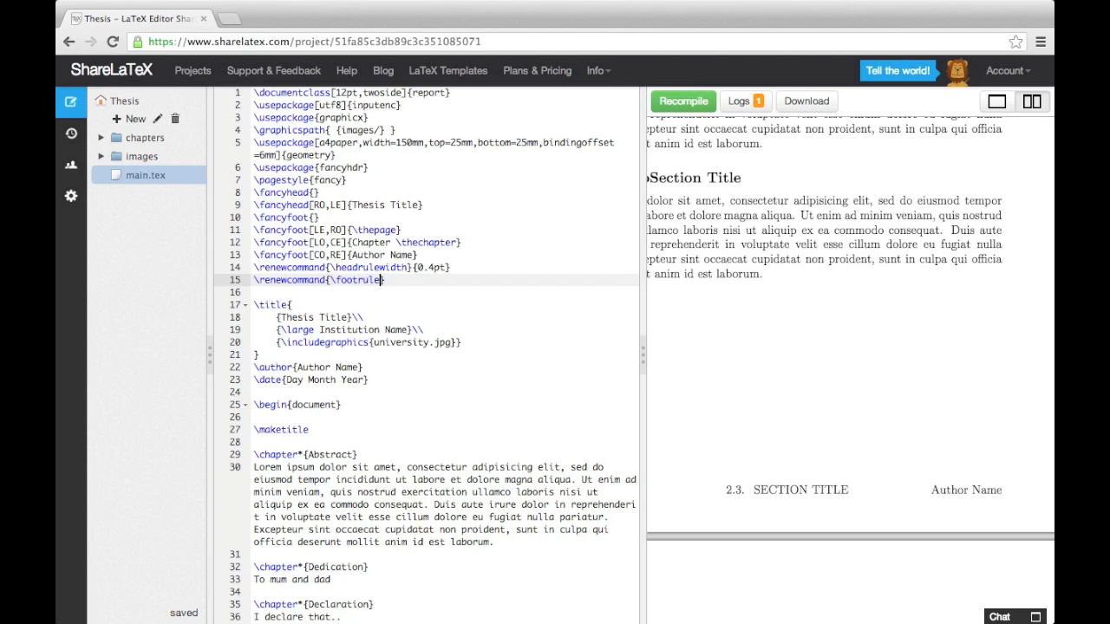
type("{0.4pt}")
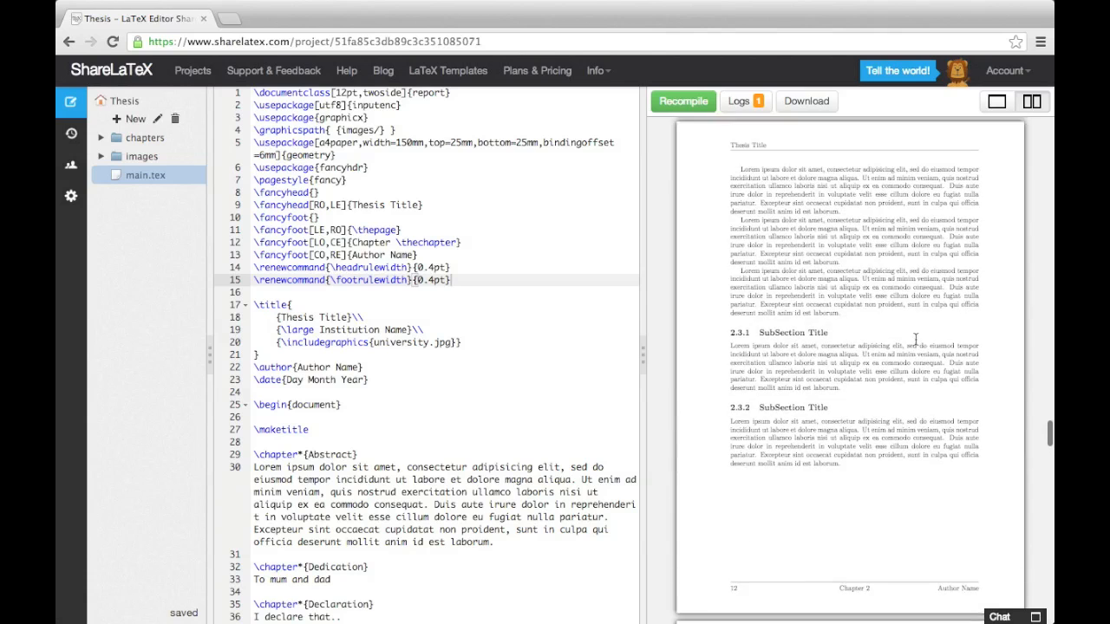
scroll("up", 3)
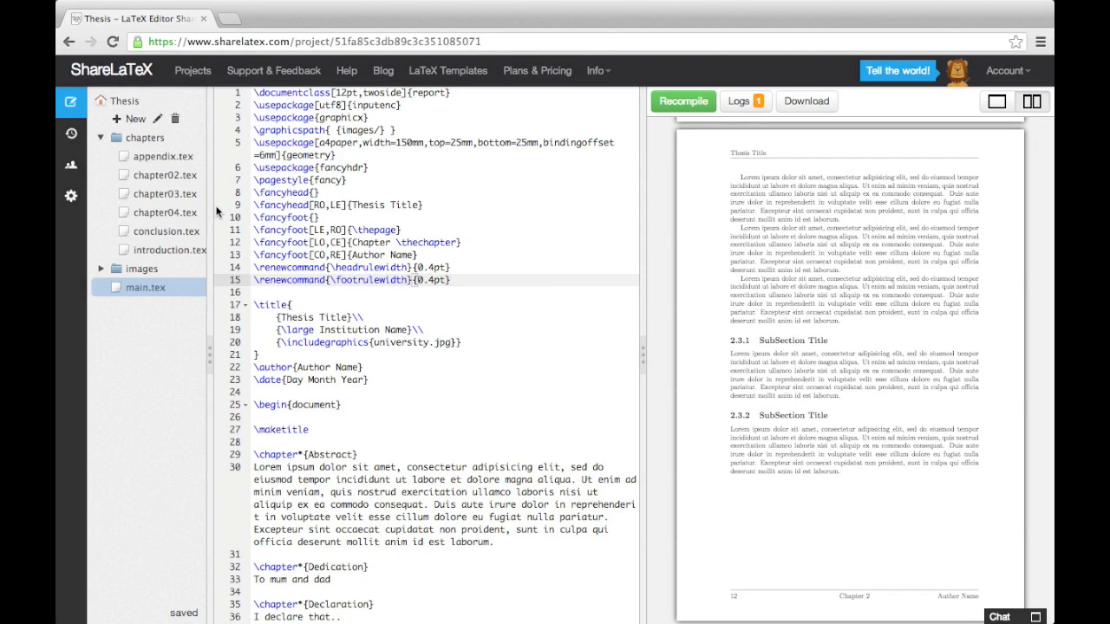
Add \pagestyle{empty} under the second \section in chapter02.tex and recompile the preview
left_click(163, 175)
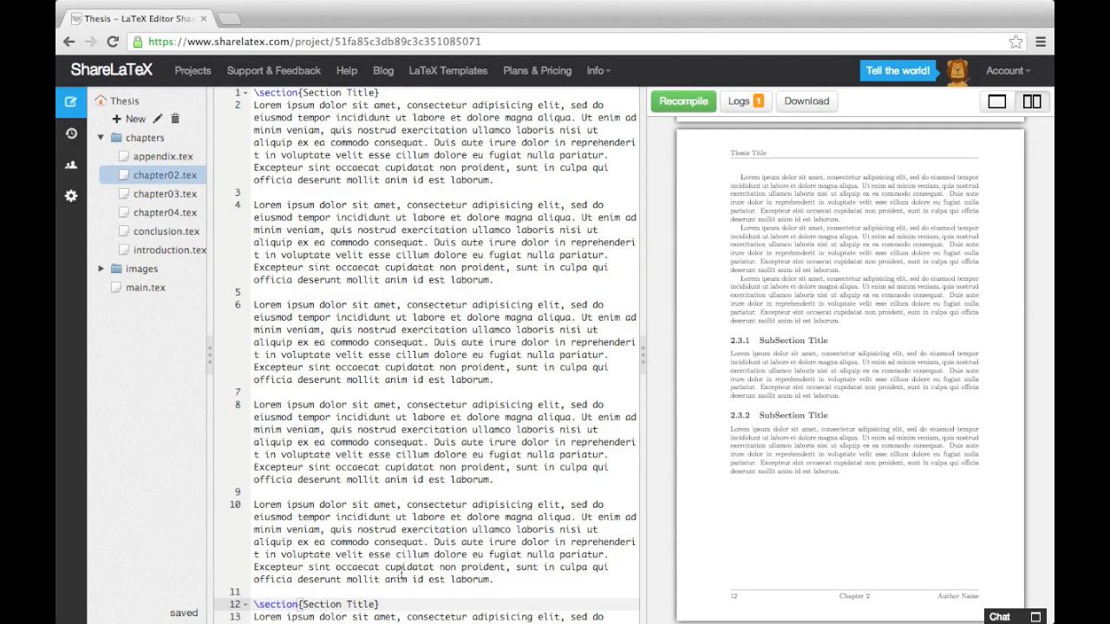
scroll("down", 3)
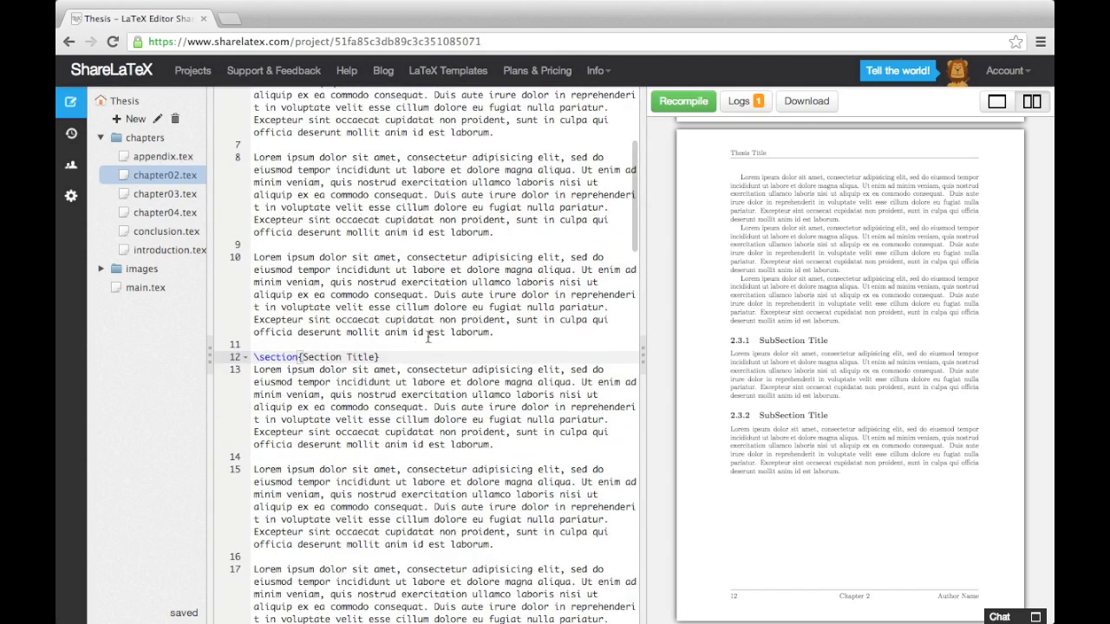
type("\\pagestyle{}")
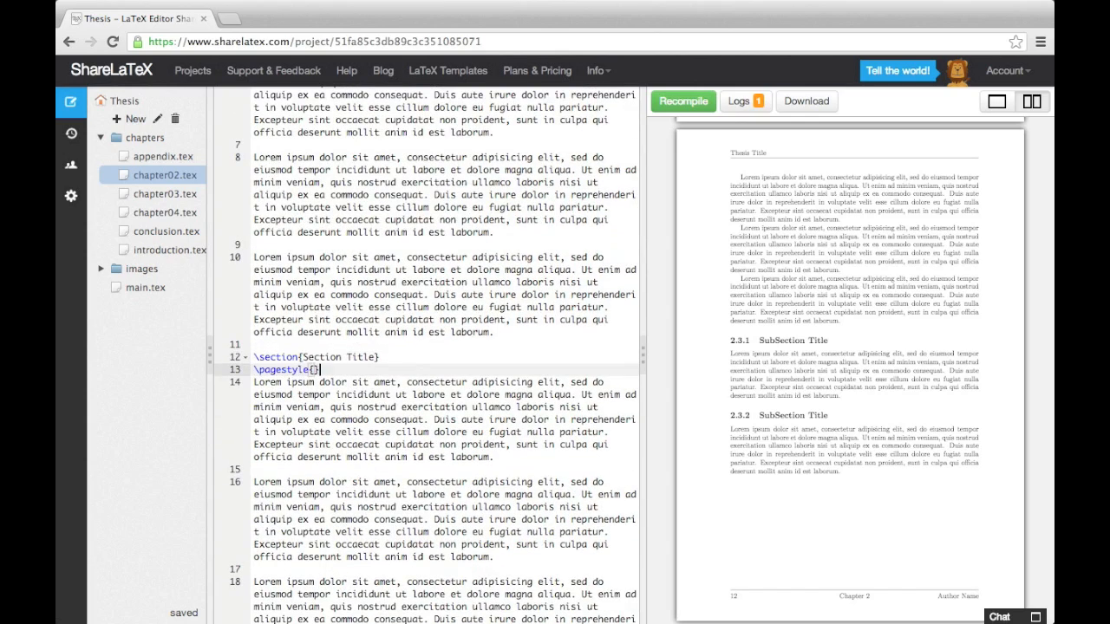
type("empty")
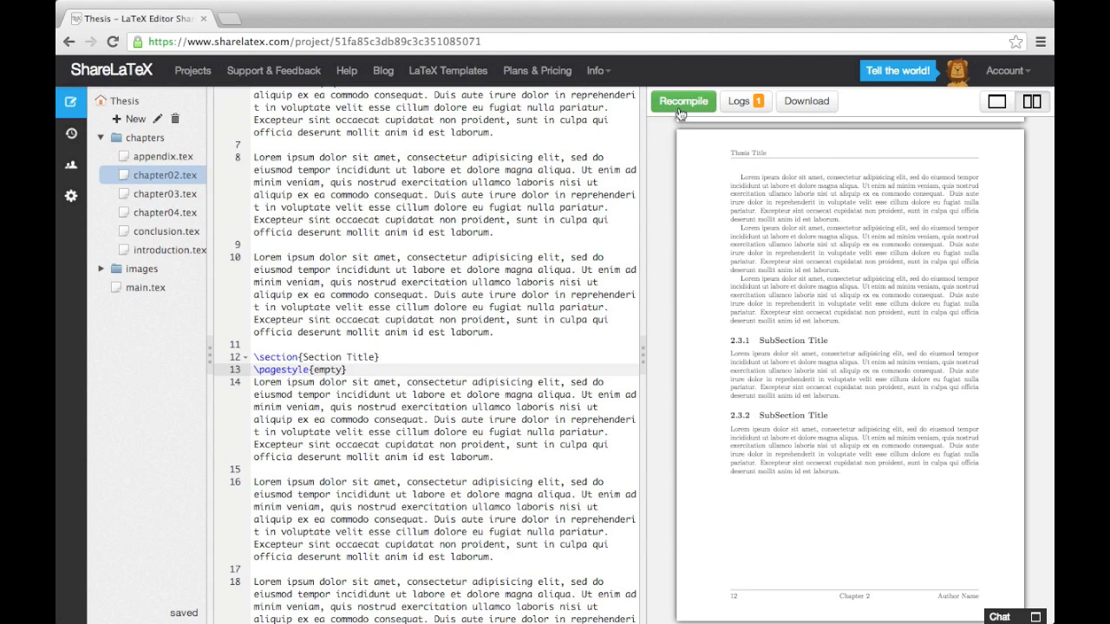
left_click(684, 101)
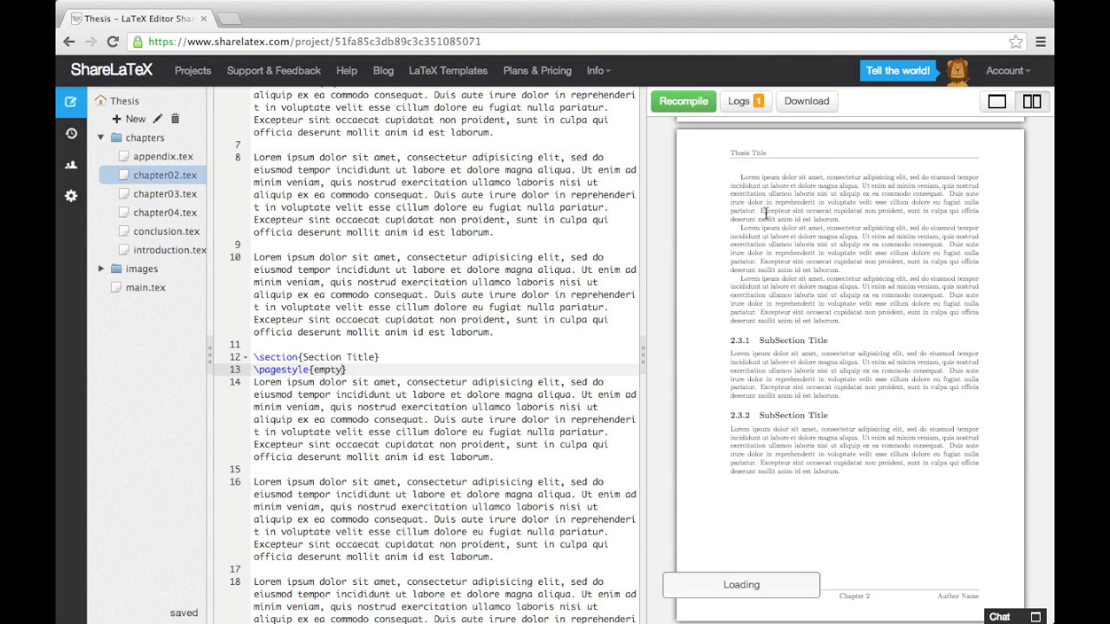
scroll("down", 3)
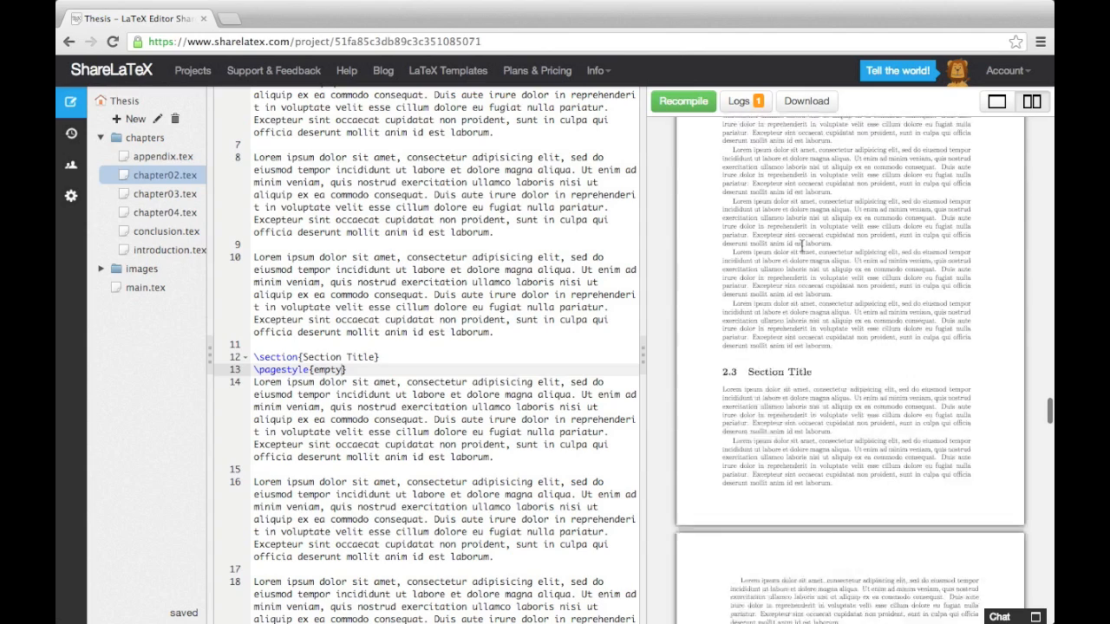
scroll("down", 3)
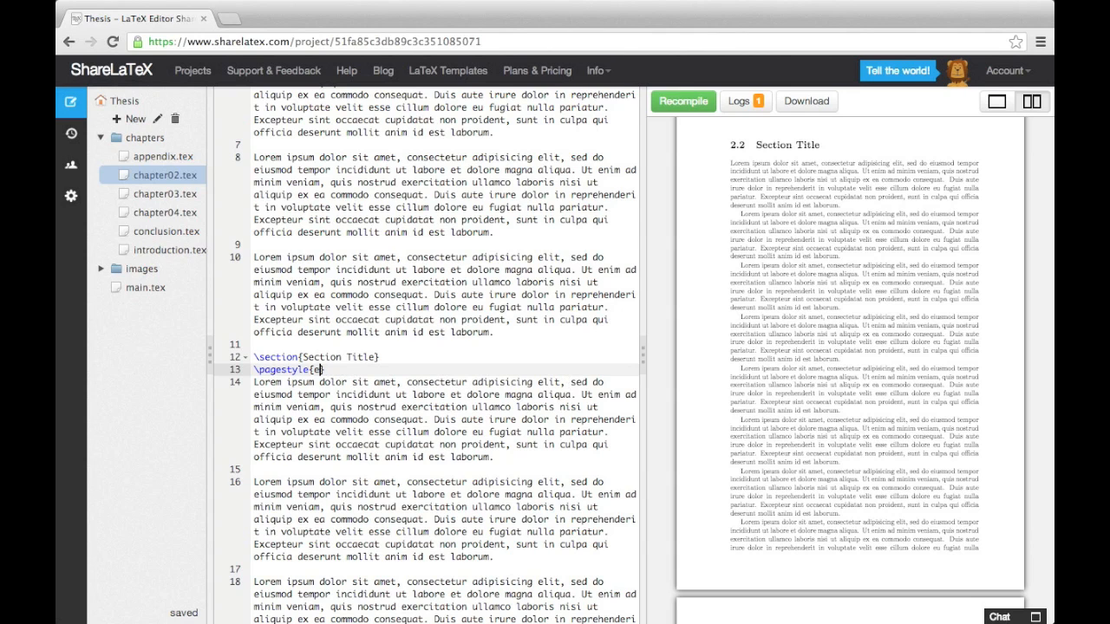
Switch that \pagestyle argument to plain, recompile, and review the resulting pages
type("plain")
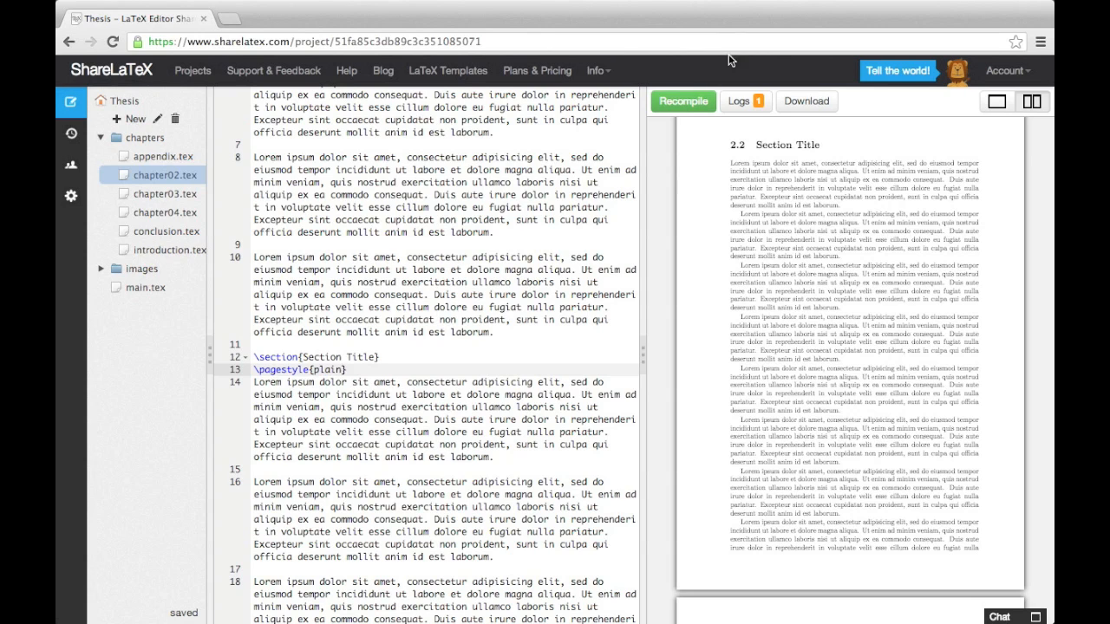
left_click(683, 101)
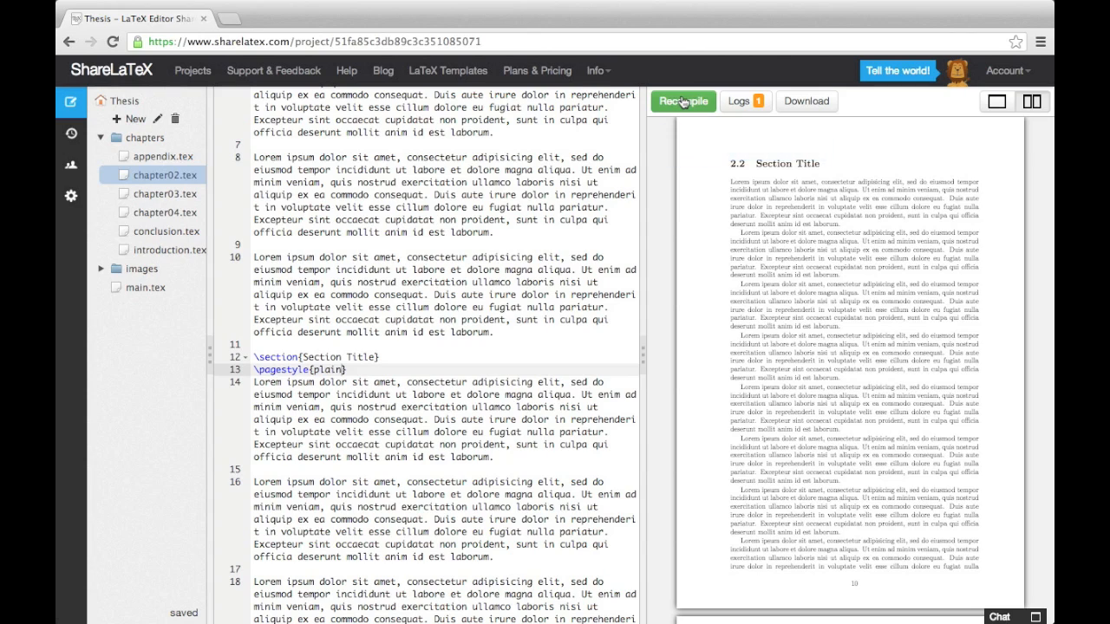
scroll("down", 3)
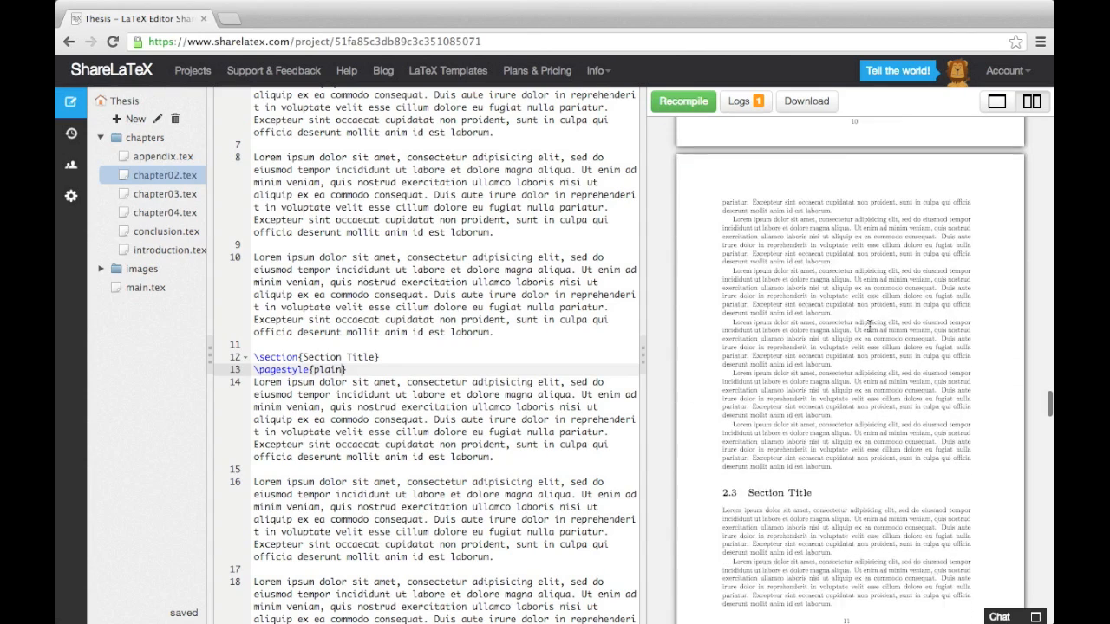
scroll("down", 3)
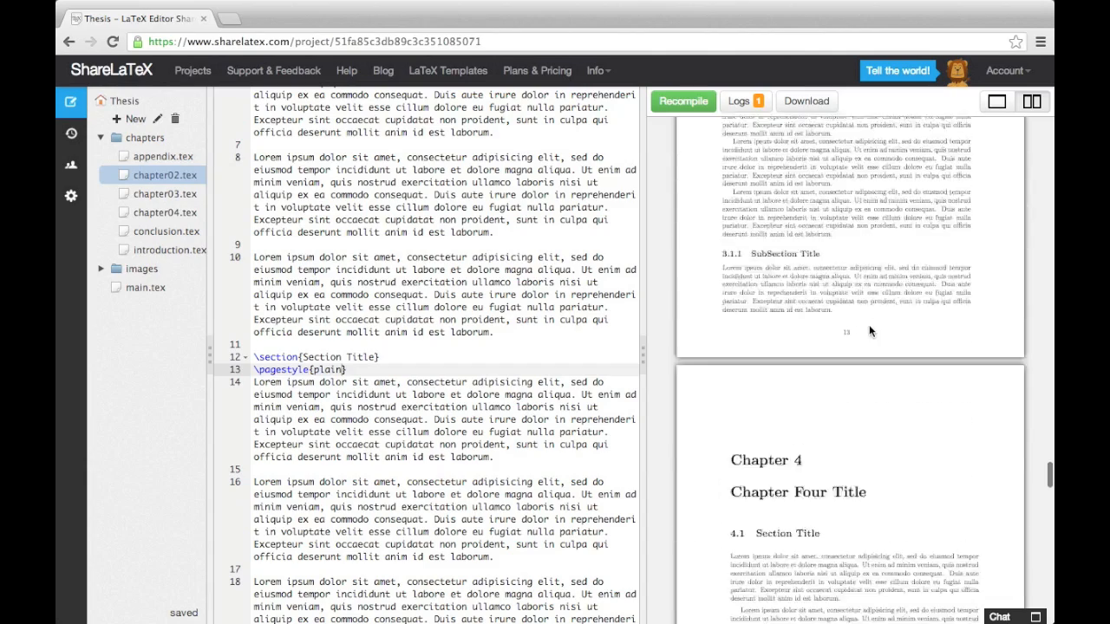
scroll("down", 3)
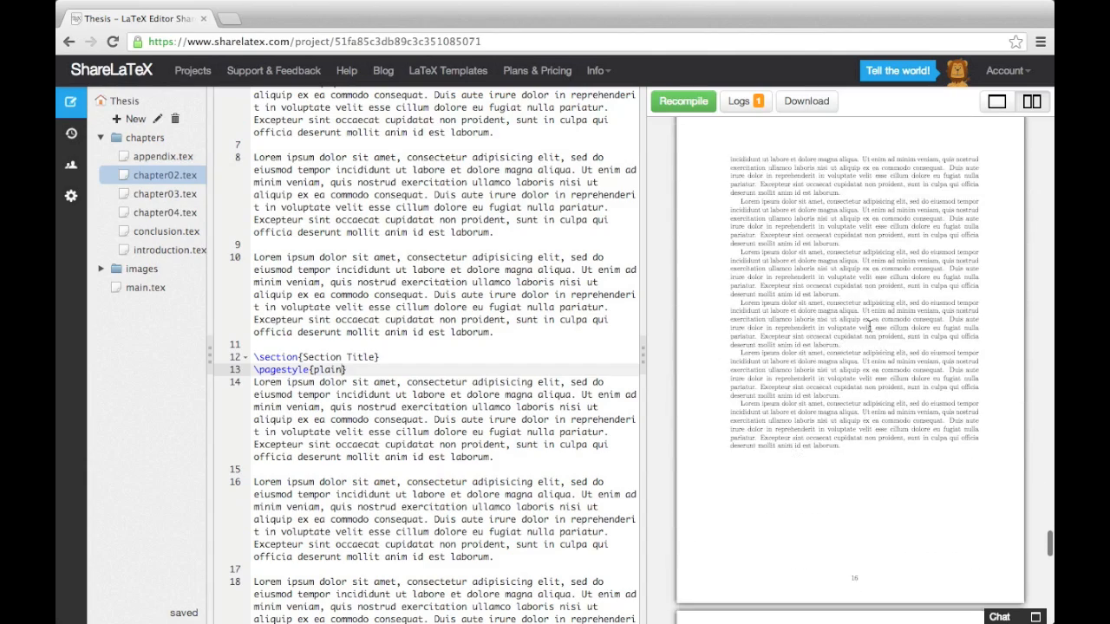
scroll("down", 3)
type("\\")
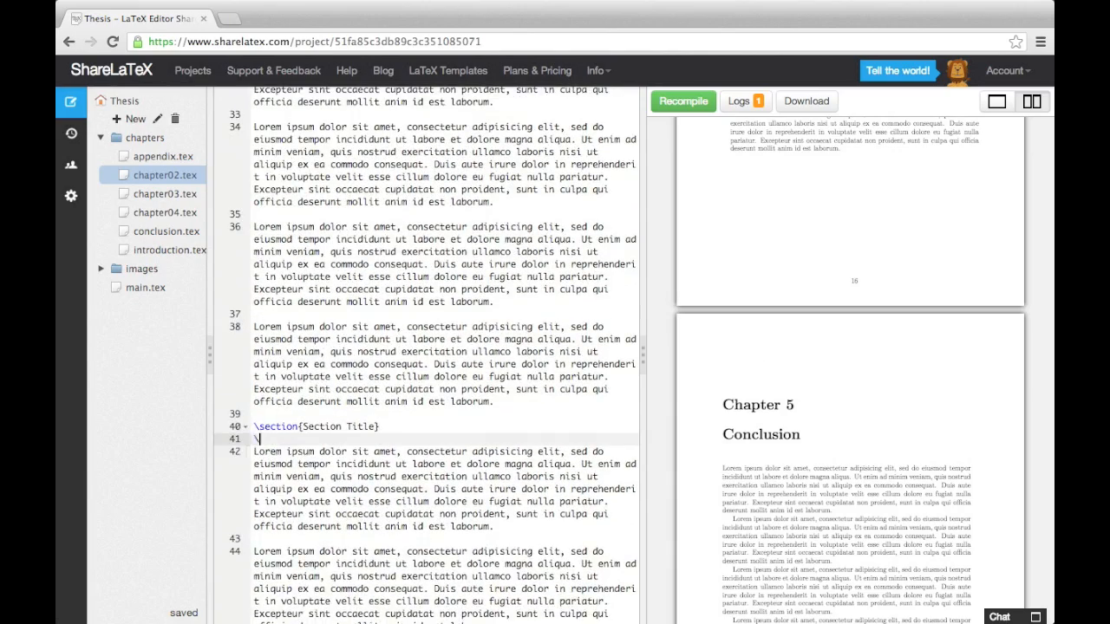
Insert \pagestyle{fancy} below \section{Section Title} on line 40 and check the headers
type("pagestyle{fancy}")
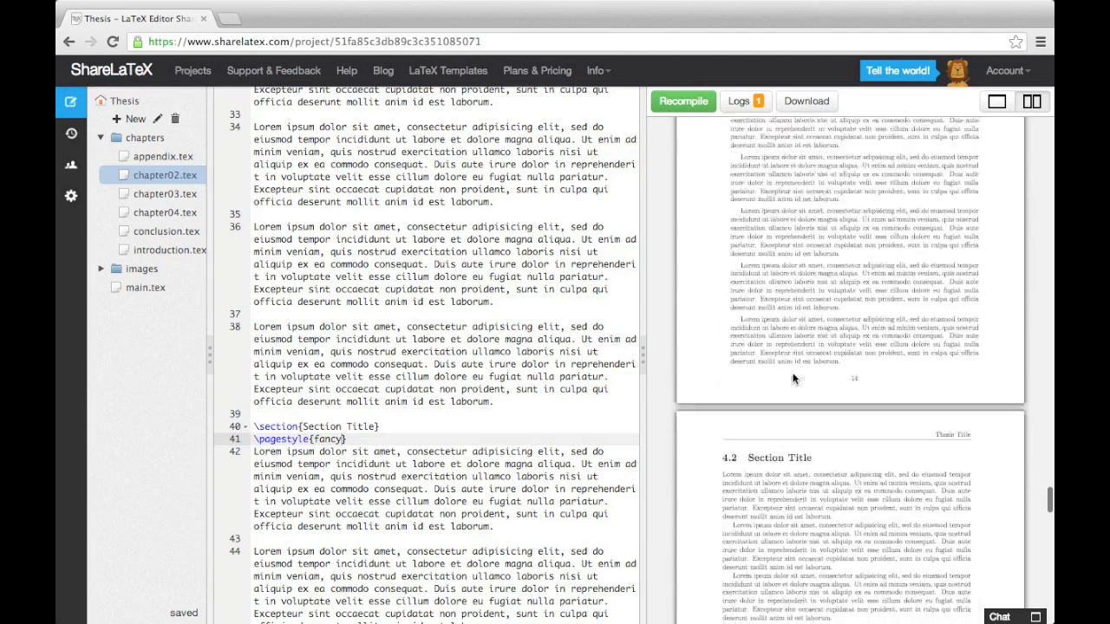
scroll("down", 3)
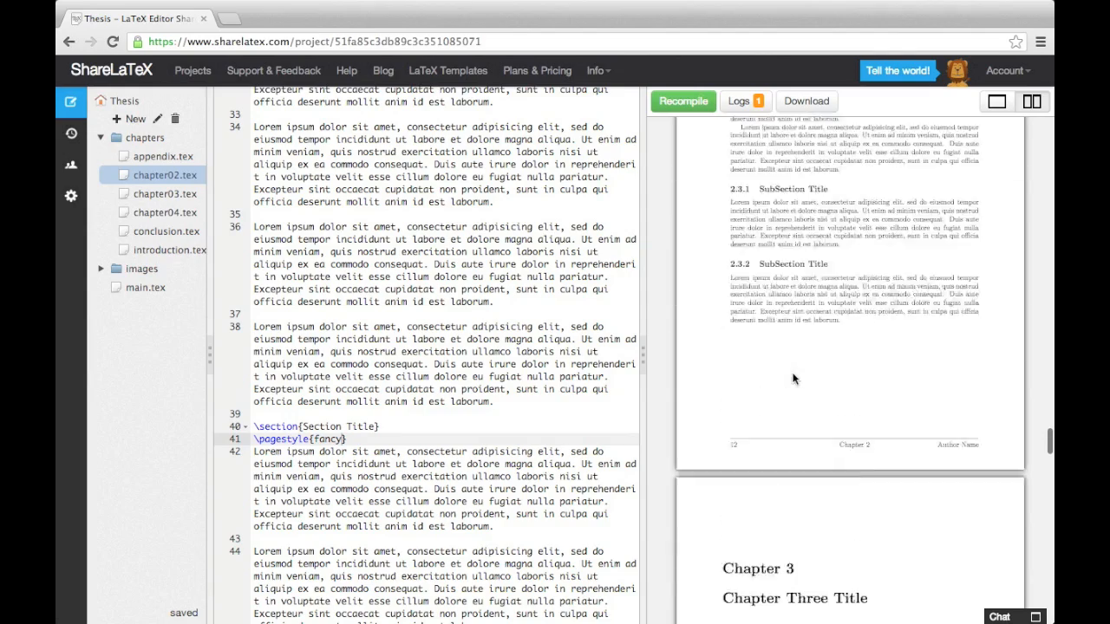